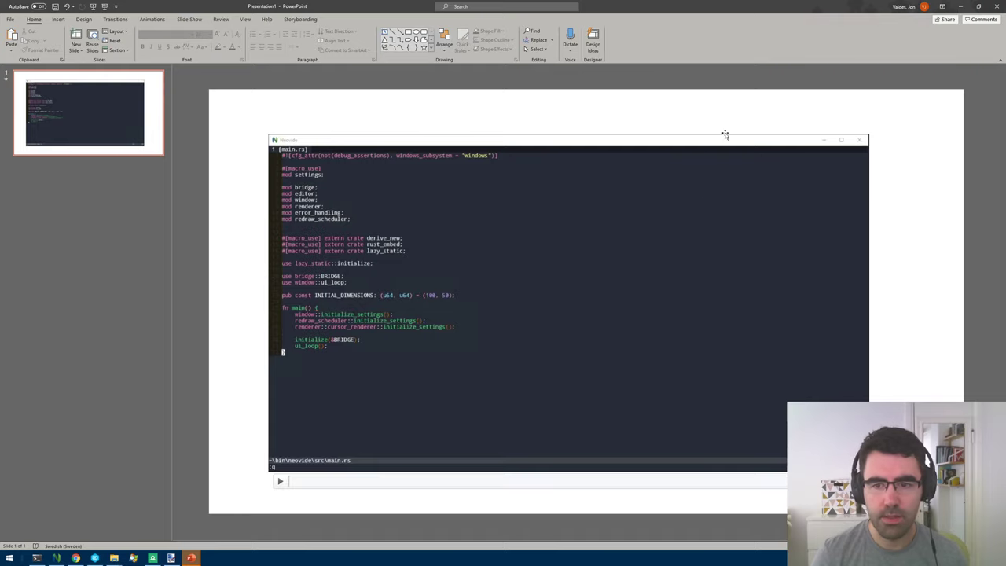
{"action": "mouse_move", "coordinate": [650, 111]}
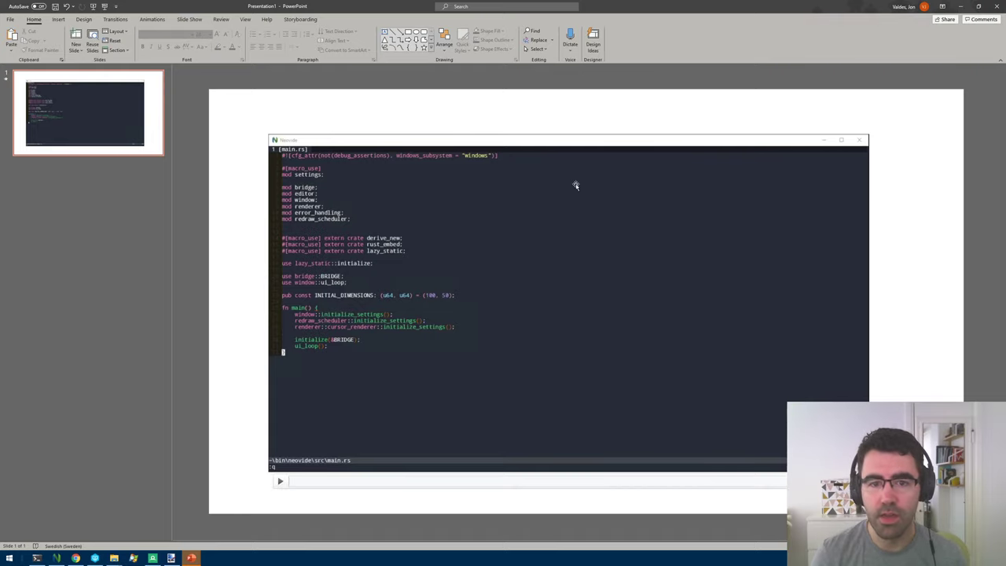
{"action": "mouse_move", "coordinate": [555, 240]}
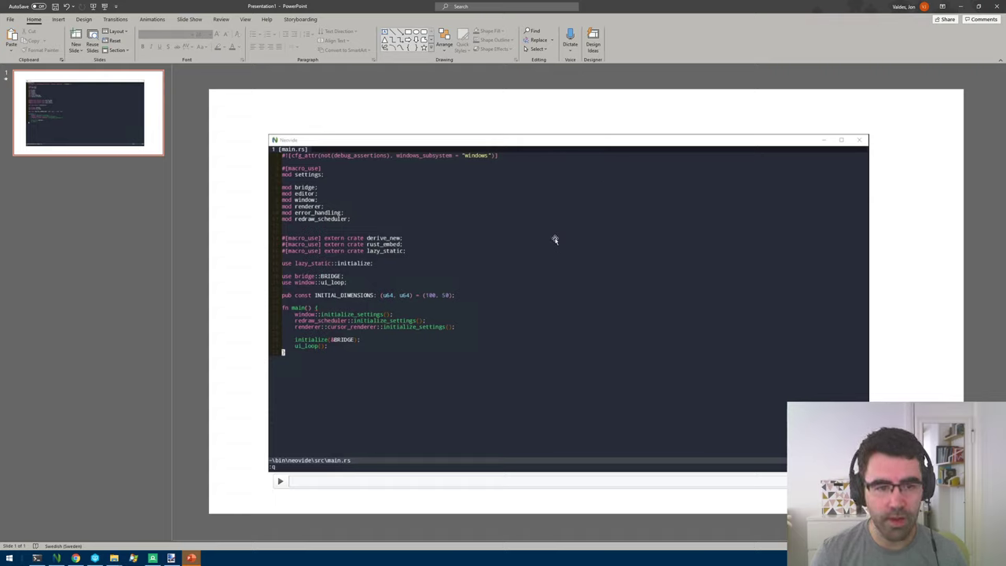
{"action": "mouse_move", "coordinate": [578, 99]}
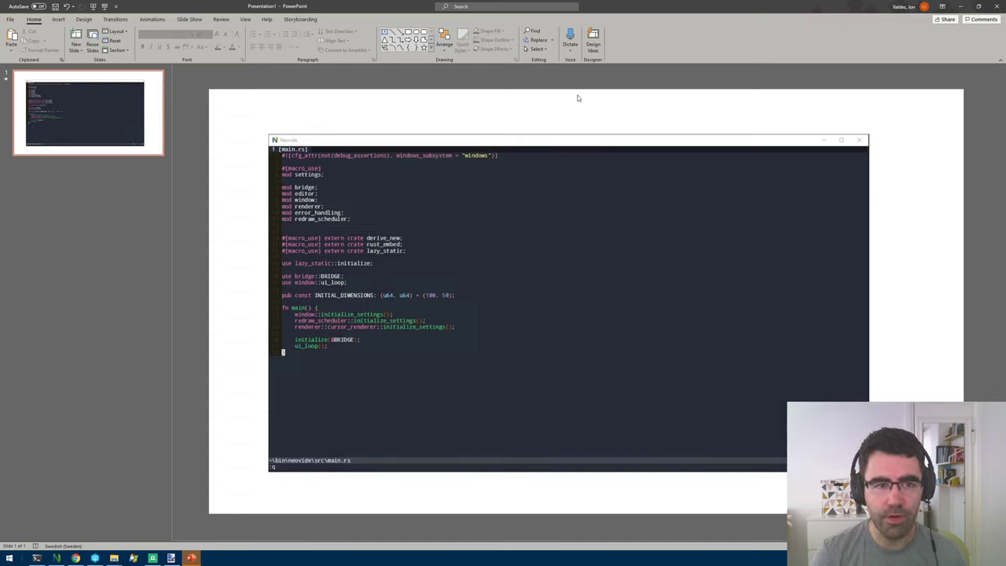
{"action": "mouse_move", "coordinate": [597, 88]}
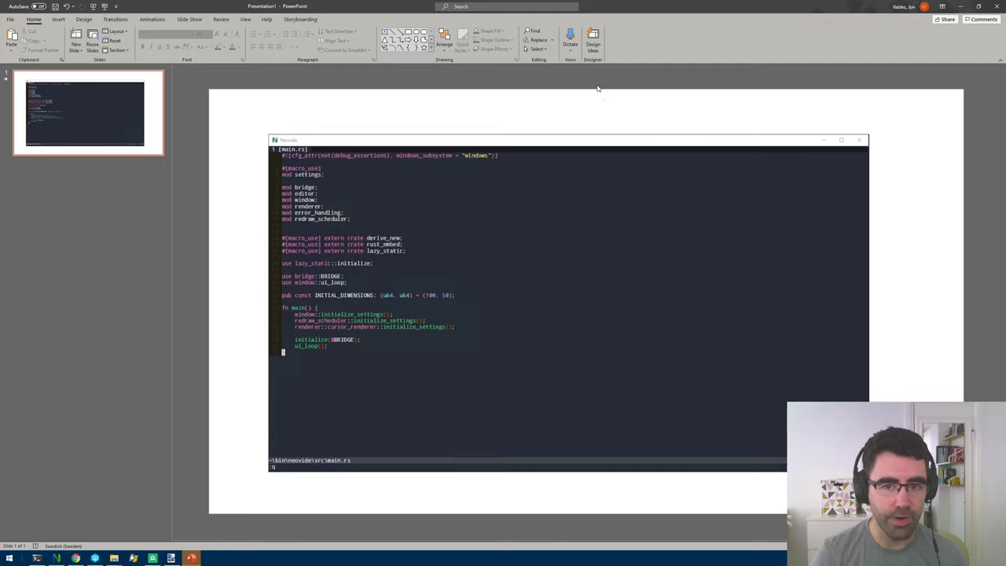
{"action": "mouse_move", "coordinate": [702, 45]}
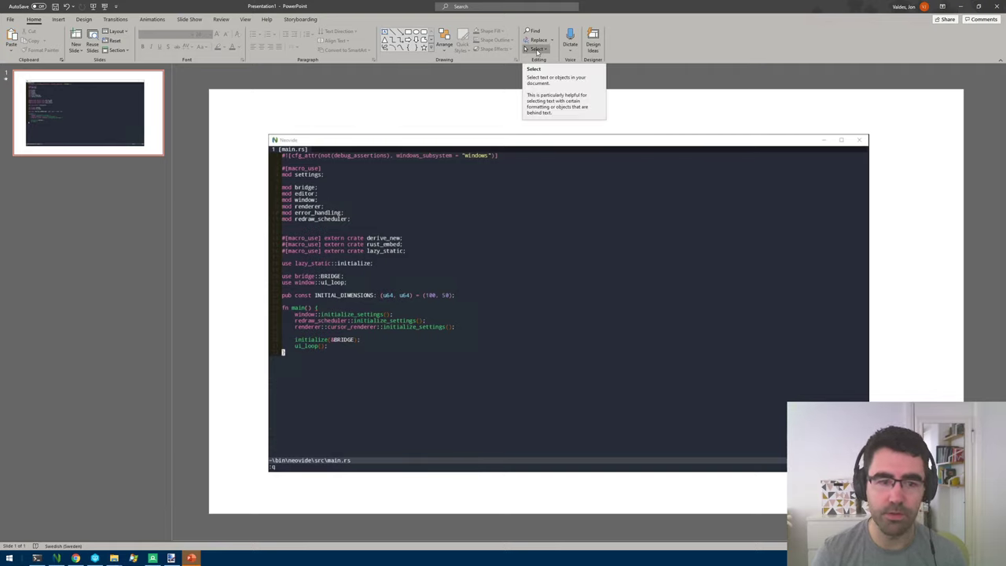
{"action": "mouse_move", "coordinate": [650, 114]}
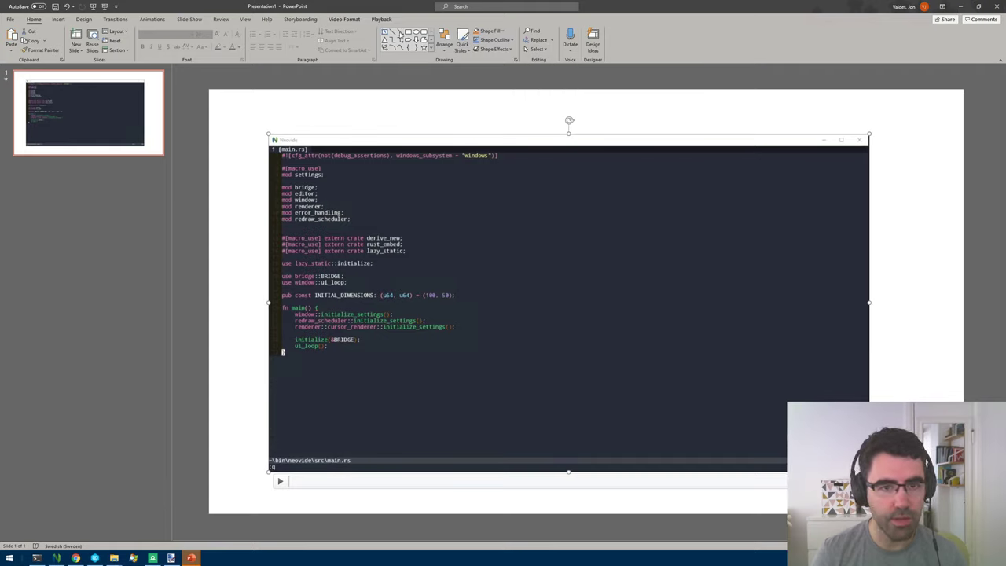
Draw a blue rectangle and a blue rounded square overlapping over the video, then return to Home.
{"action": "left_click_drag", "start_coordinate": [430, 275], "coordinate": [569, 329]}
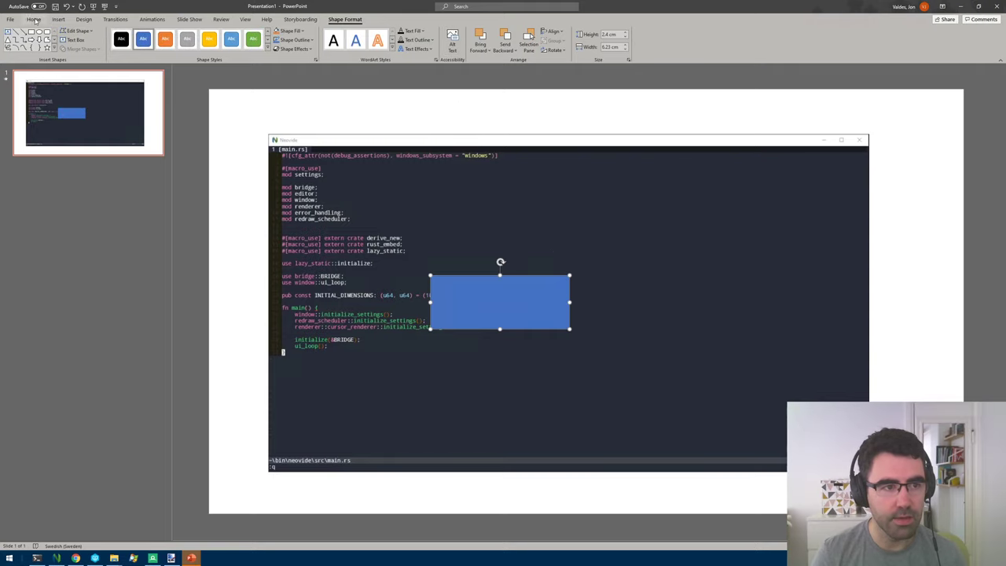
{"action": "left_click", "coordinate": [34, 18]}
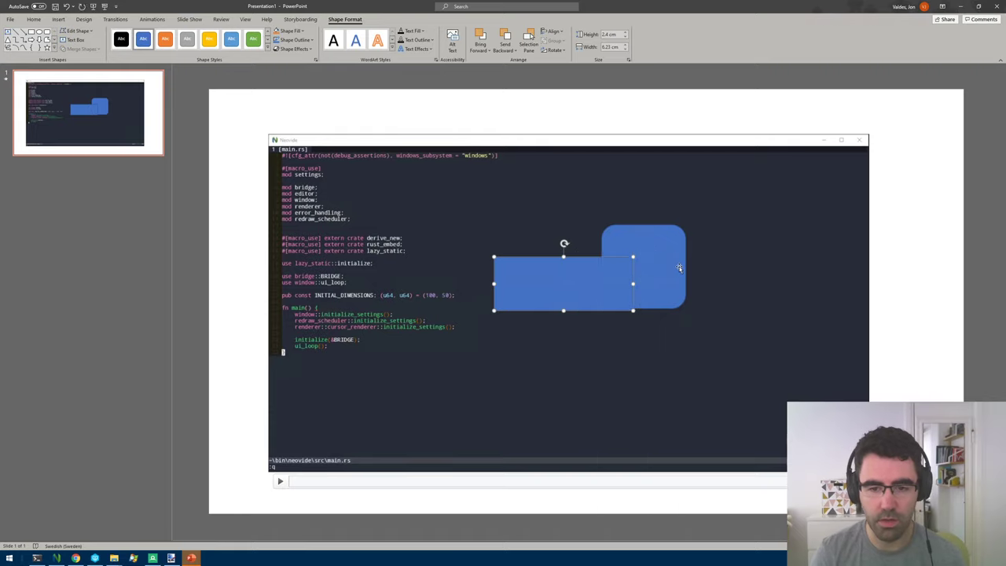
{"action": "mouse_move", "coordinate": [703, 183]}
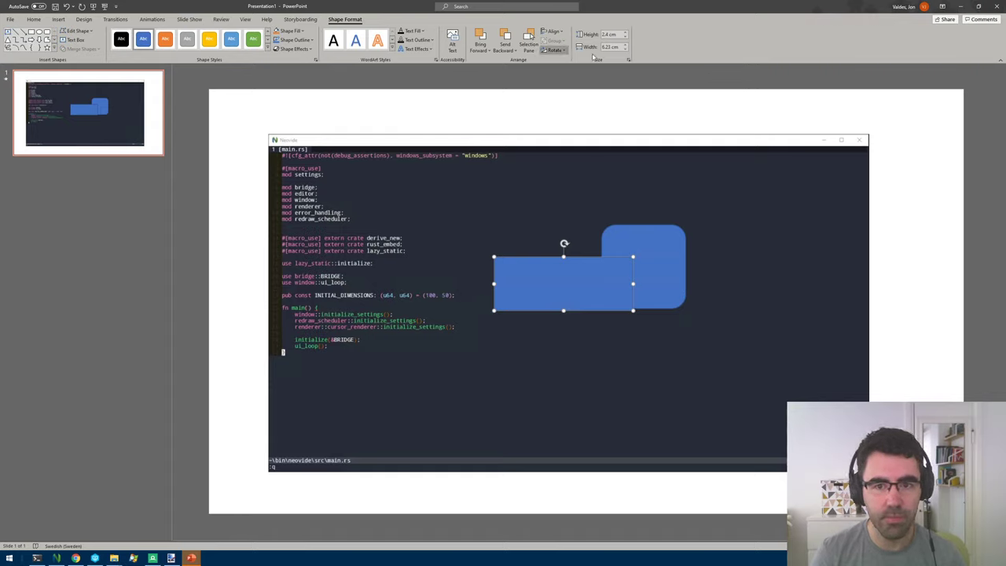
{"action": "left_click", "coordinate": [34, 19]}
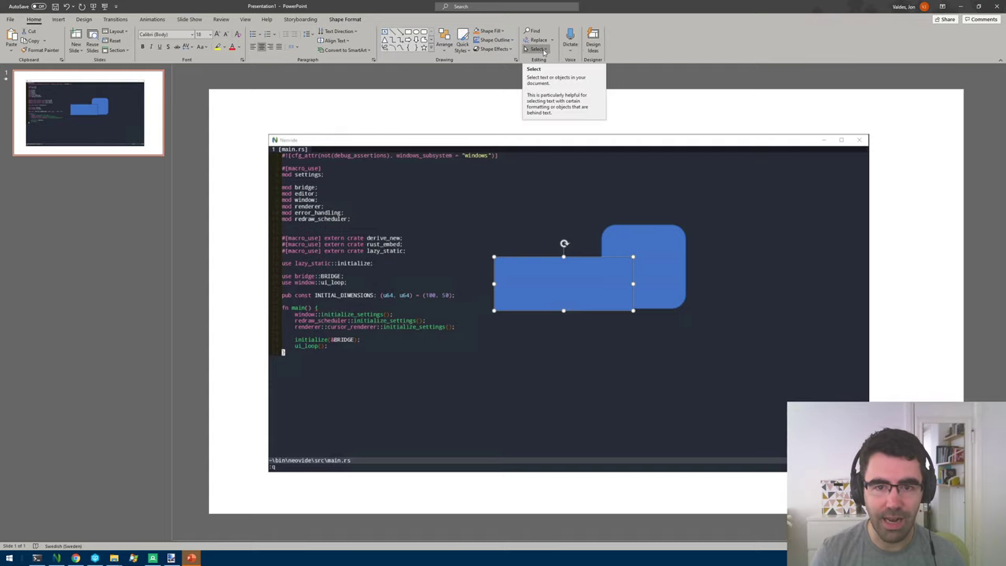
In the Selection Pane, bring the rounded square to front, move the rectangle left, and unhide the shapes.
{"action": "left_click", "coordinate": [538, 49]}
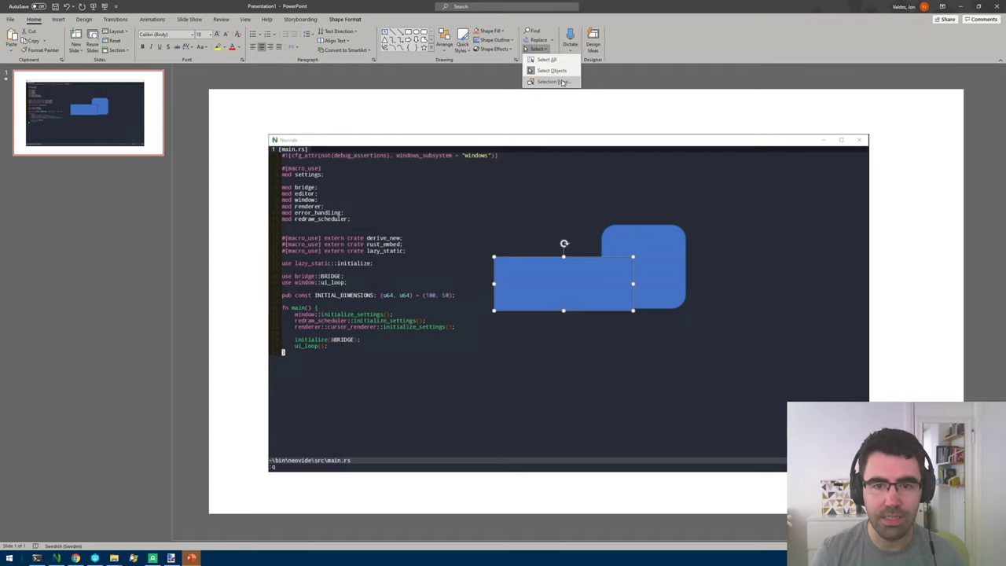
{"action": "left_click", "coordinate": [550, 82]}
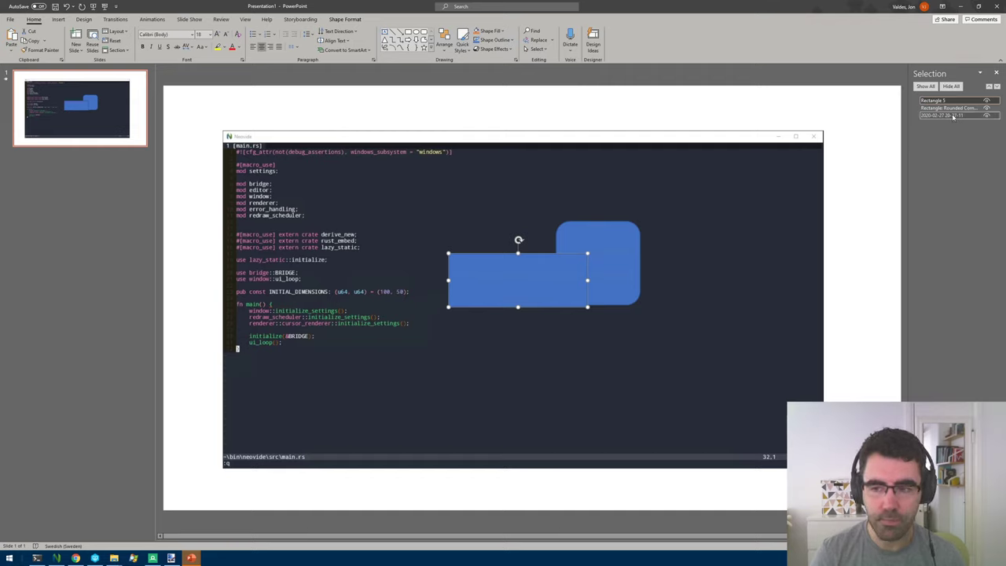
{"action": "left_click", "coordinate": [949, 107]}
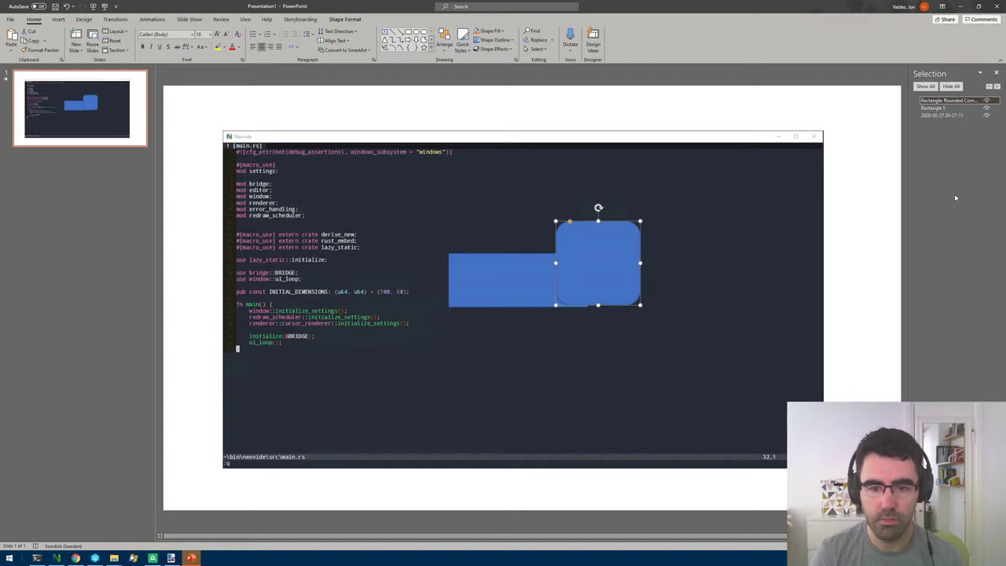
{"action": "left_click_drag", "start_coordinate": [597, 263], "coordinate": [465, 271]}
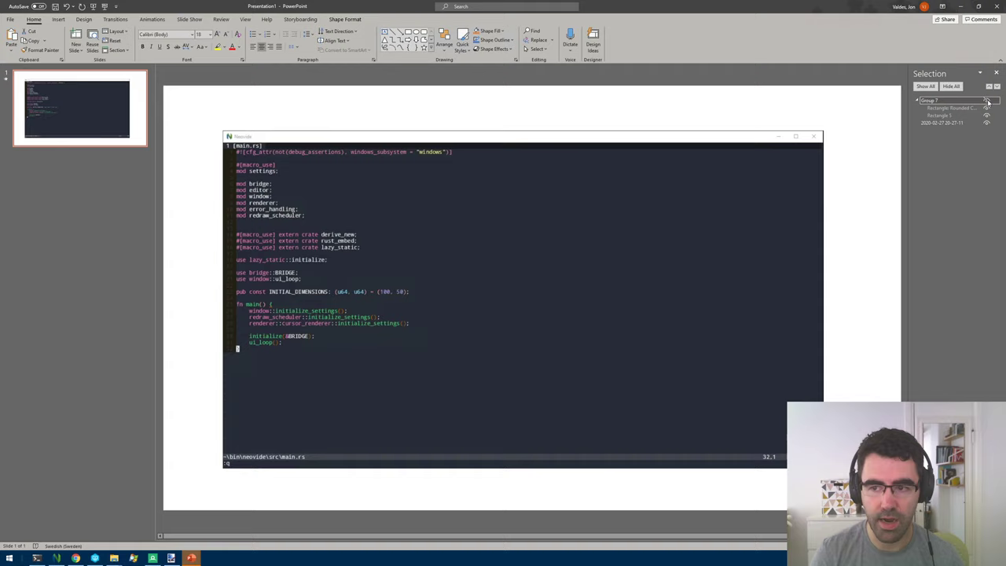
{"action": "left_click", "coordinate": [987, 100]}
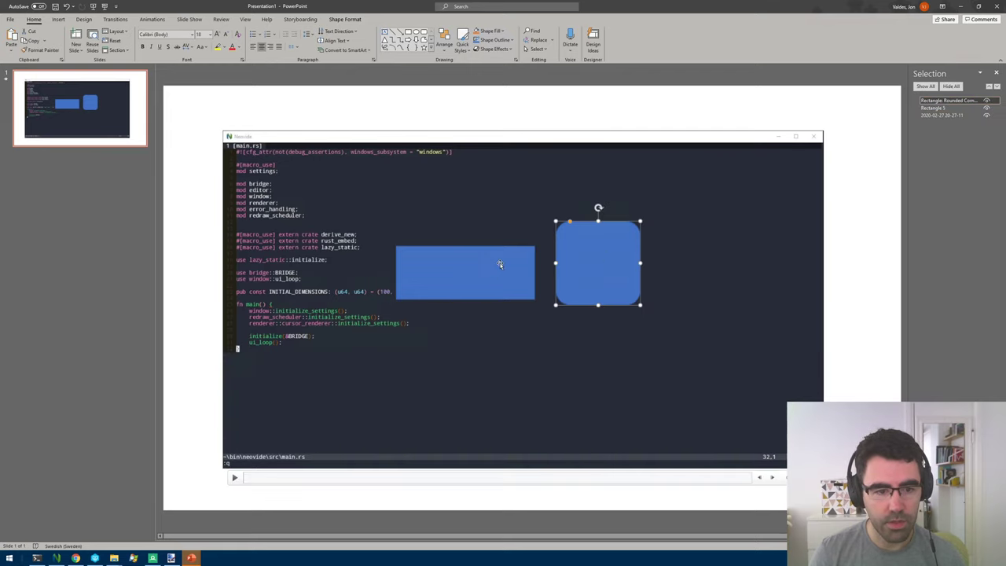
Select Rectangle 5 and switch to the Animations tab.
{"action": "left_click", "coordinate": [466, 273]}
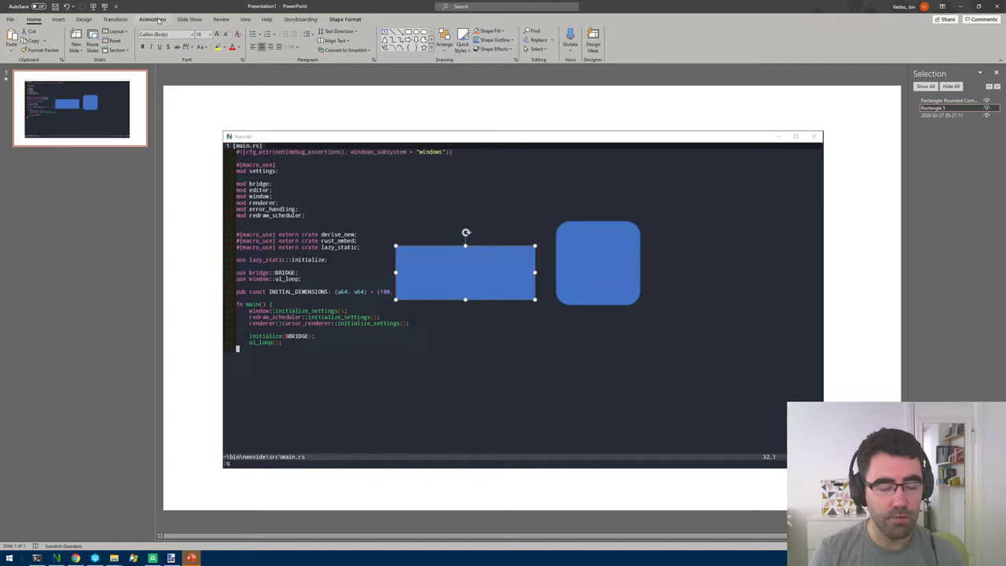
{"action": "left_click", "coordinate": [152, 18]}
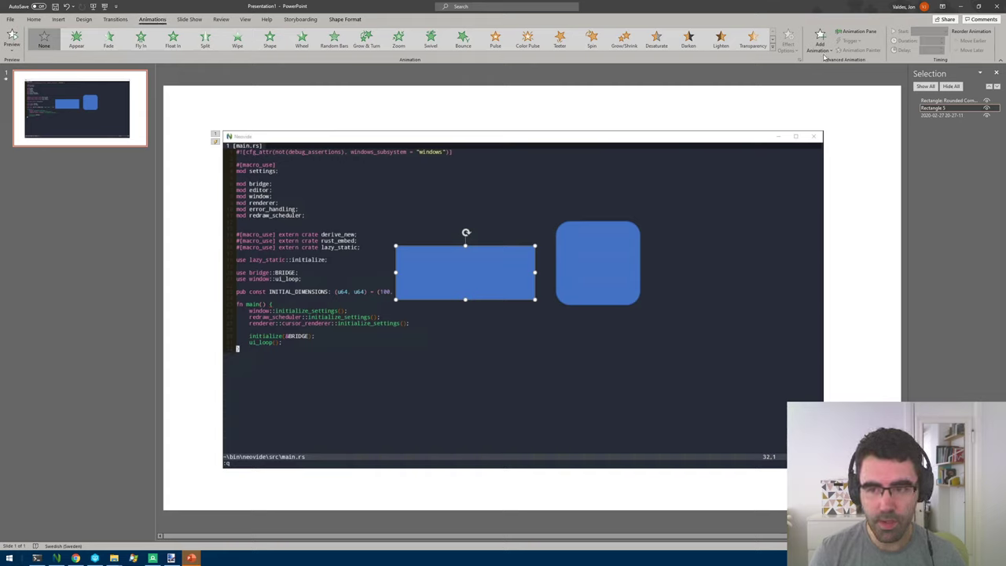
{"action": "mouse_move", "coordinate": [858, 31]}
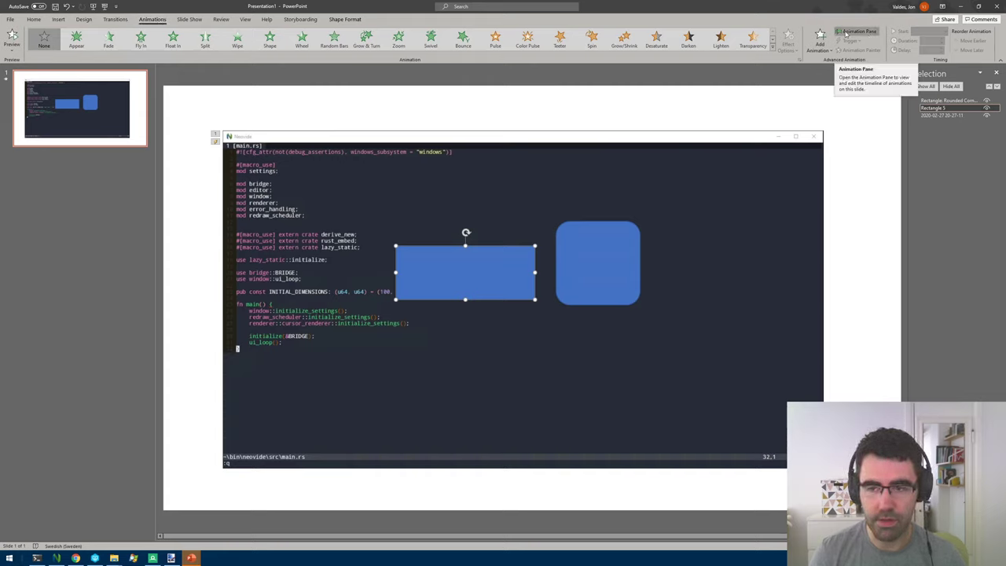
Open the Animation Pane and set the video's first animation to start With Previous.
{"action": "left_click", "coordinate": [858, 31]}
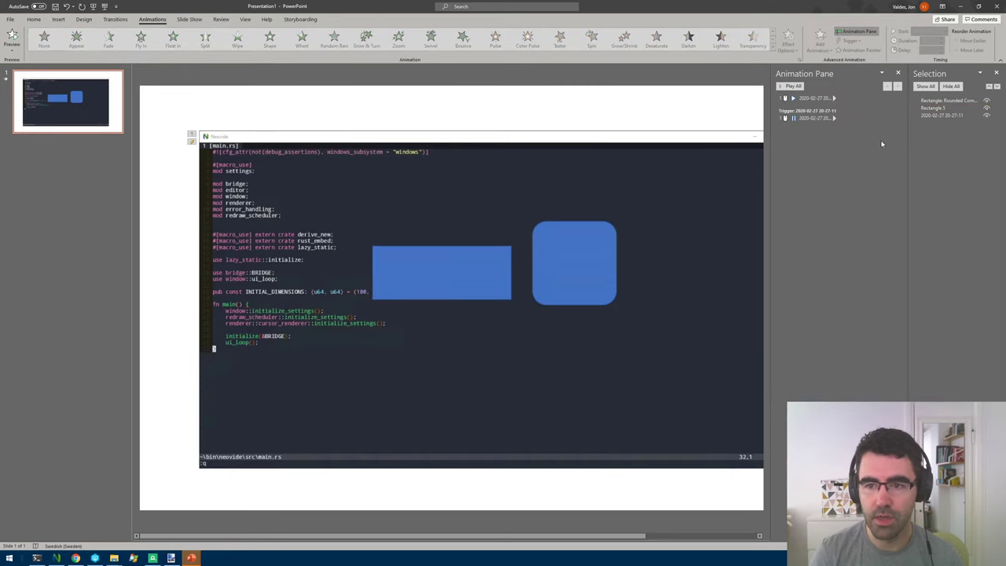
{"action": "left_click", "coordinate": [813, 97]}
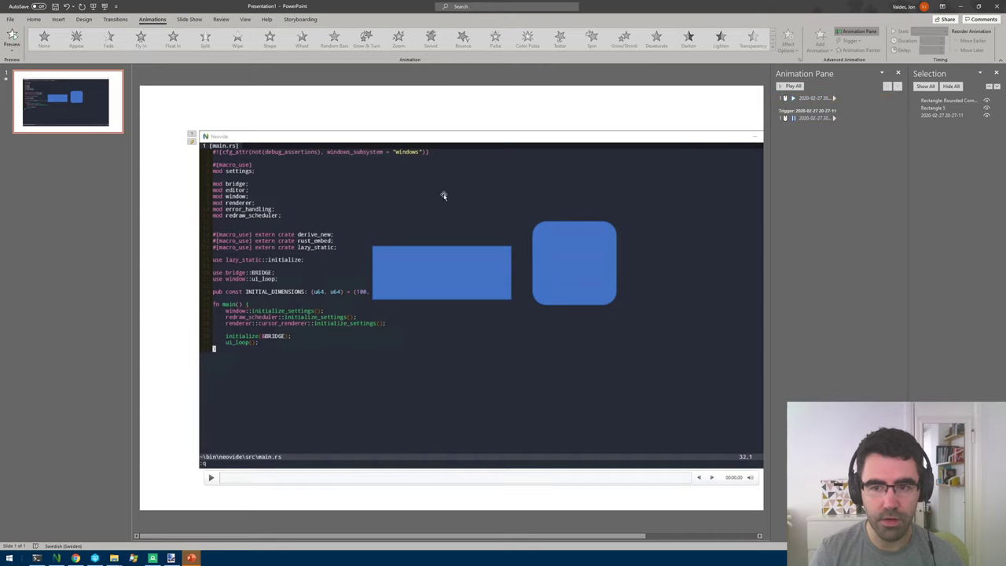
{"action": "left_click", "coordinate": [442, 273]}
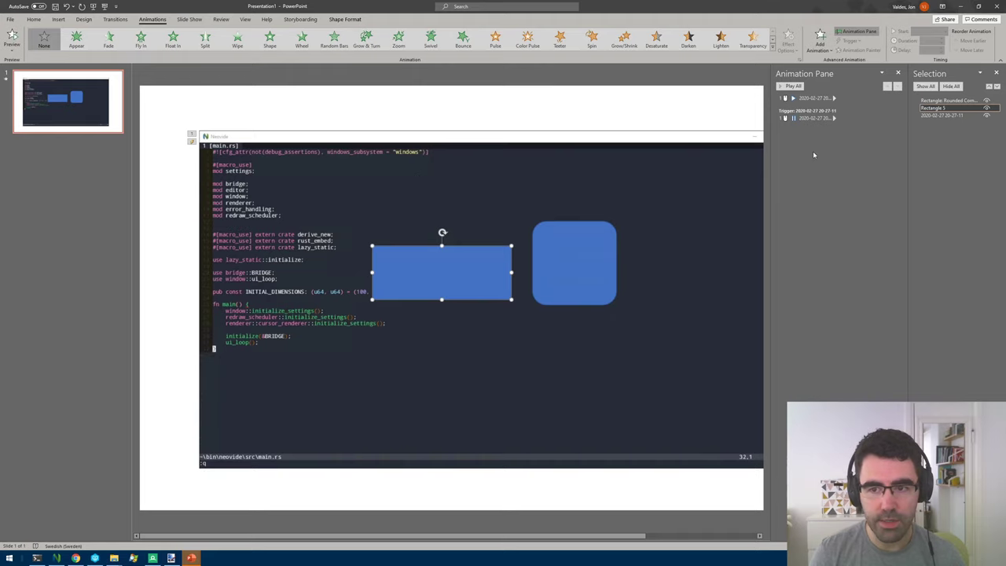
{"action": "left_click", "coordinate": [834, 98]}
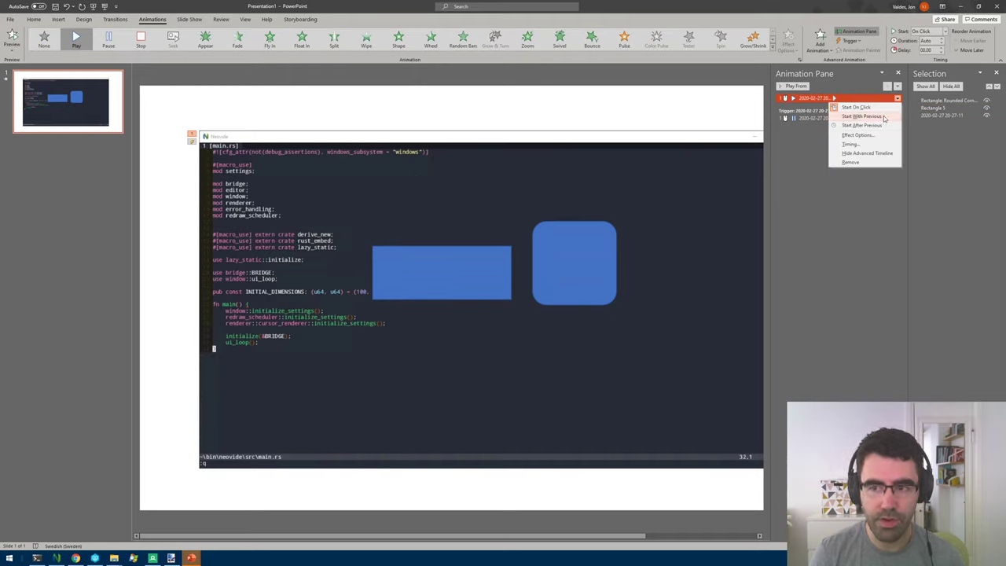
{"action": "left_click", "coordinate": [861, 116]}
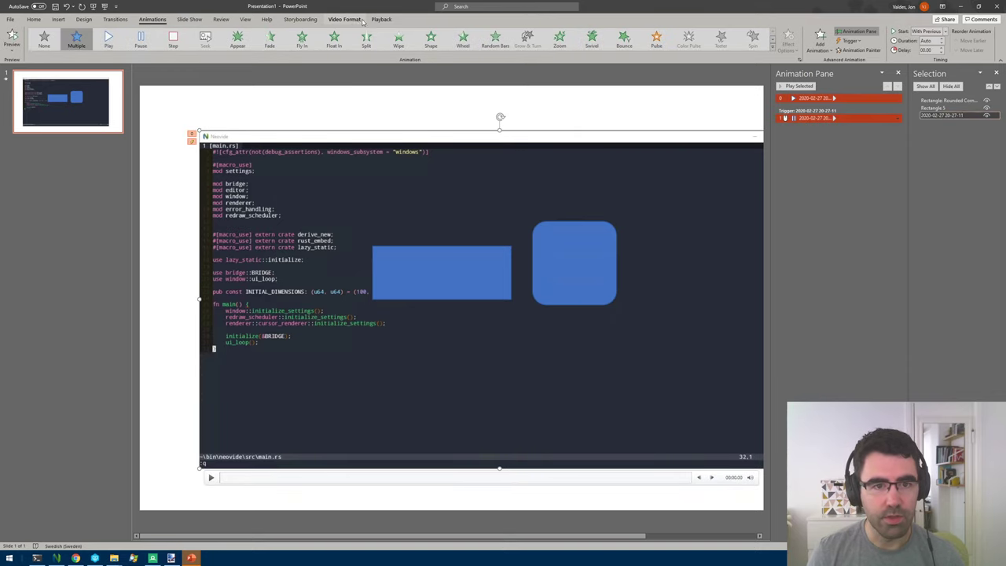
Trim the Neovide video to start at 00:13.043 and end at 00:27.804.
{"action": "left_click", "coordinate": [381, 19]}
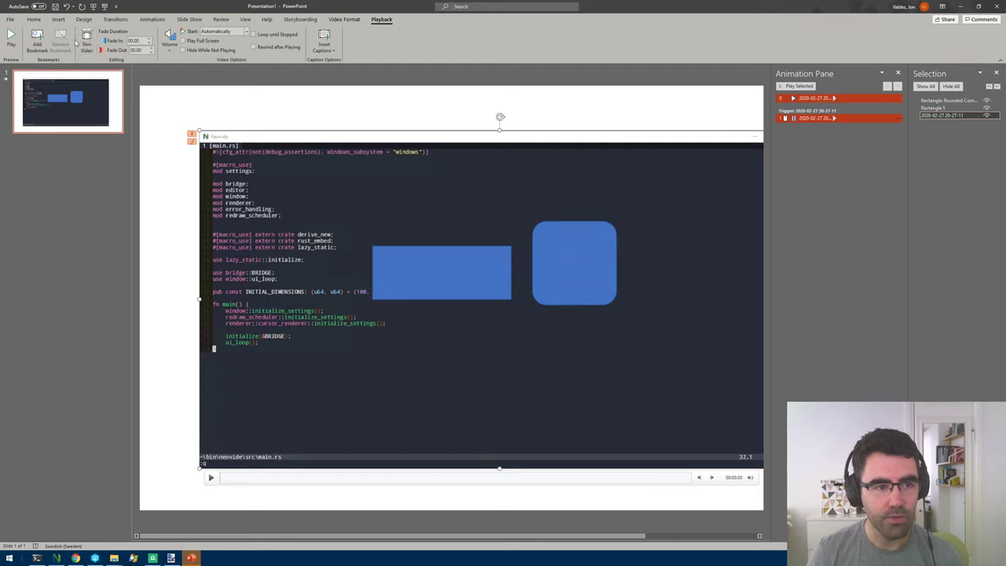
{"action": "left_click", "coordinate": [87, 43]}
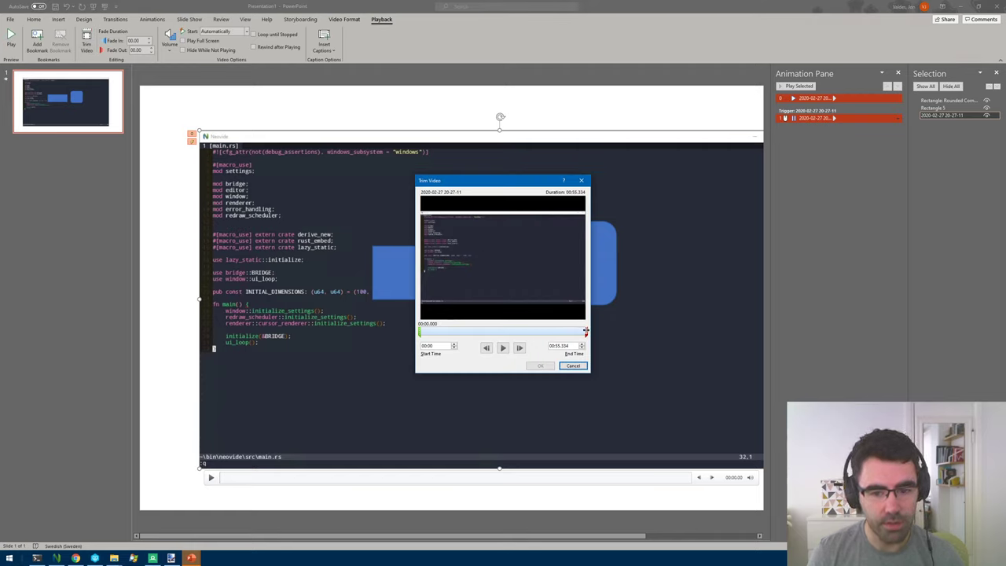
{"action": "left_click_drag", "start_coordinate": [585, 330], "coordinate": [503, 330]}
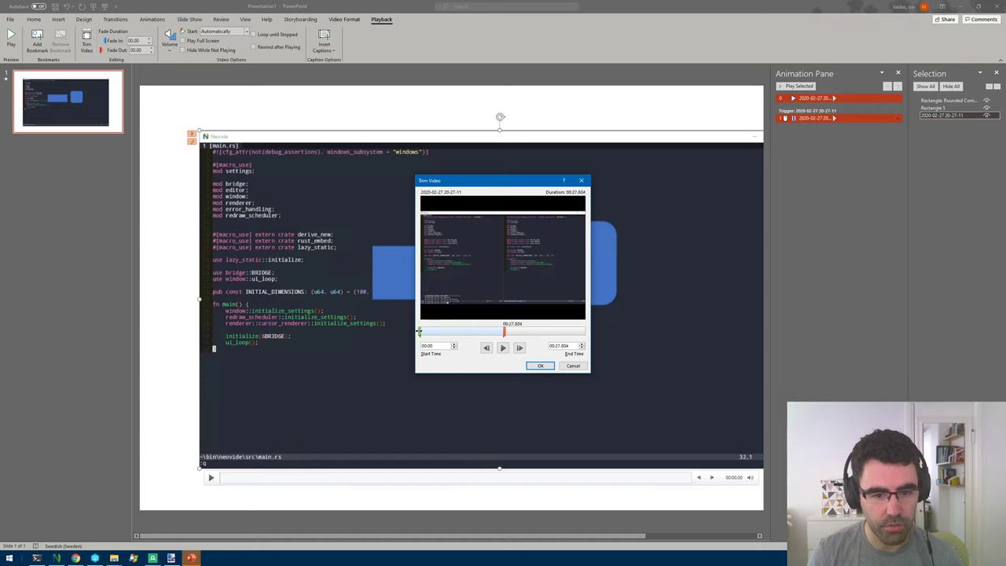
{"action": "left_click_drag", "start_coordinate": [418, 332], "coordinate": [458, 331]}
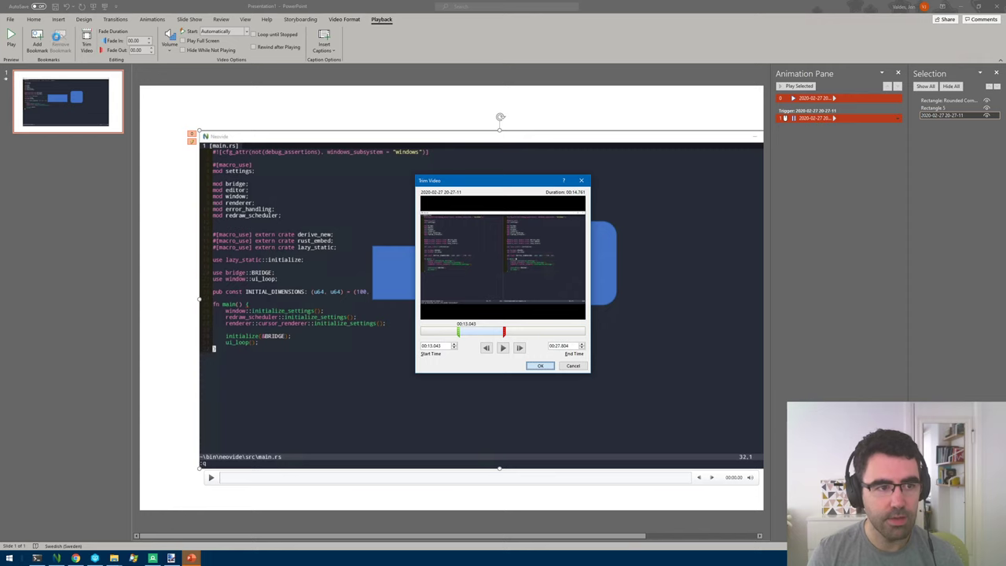
{"action": "left_click", "coordinate": [540, 366]}
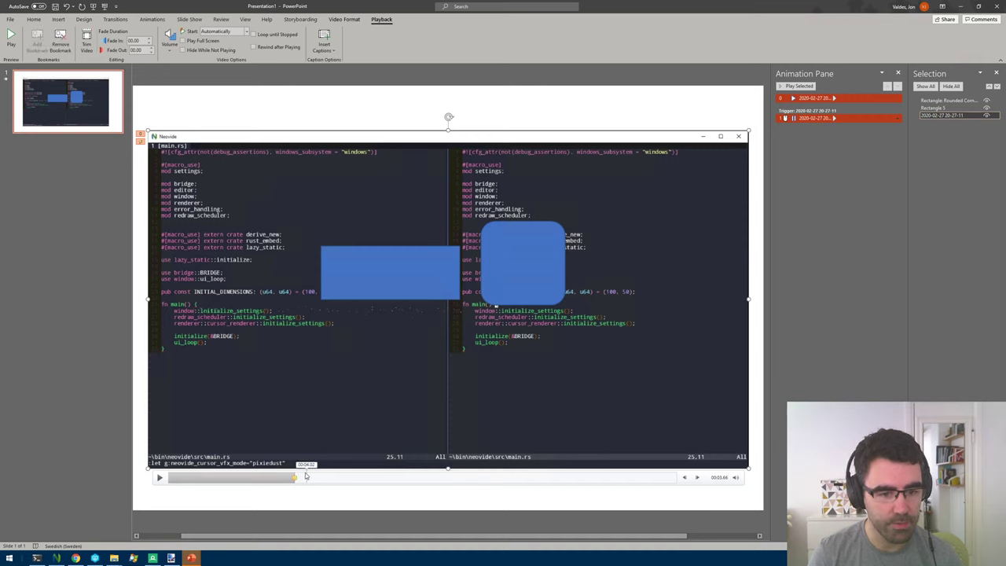
Drag the wide blue rectangle left over the video's left code pane.
{"action": "left_click", "coordinate": [391, 273]}
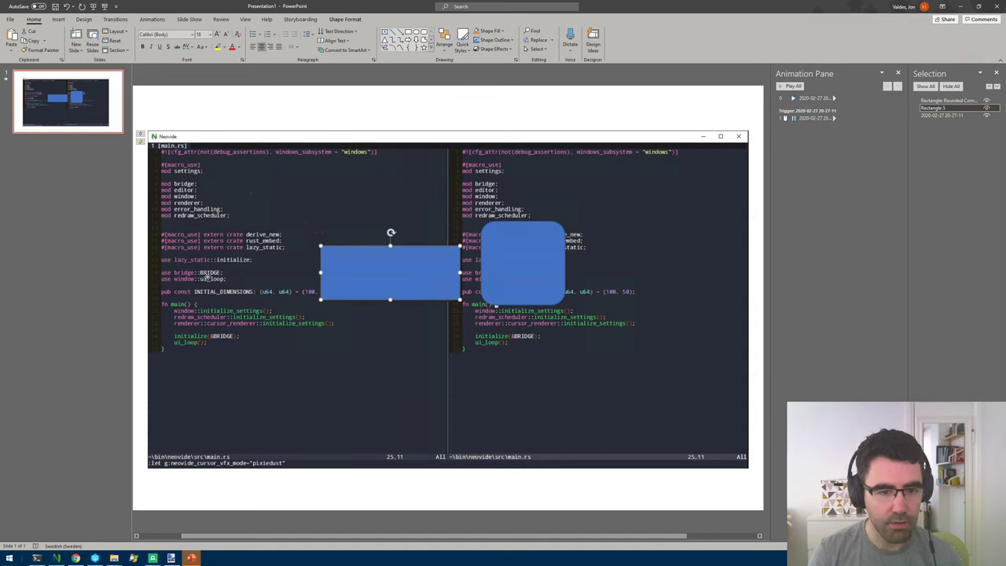
{"action": "left_click_drag", "start_coordinate": [390, 272], "coordinate": [336, 273]}
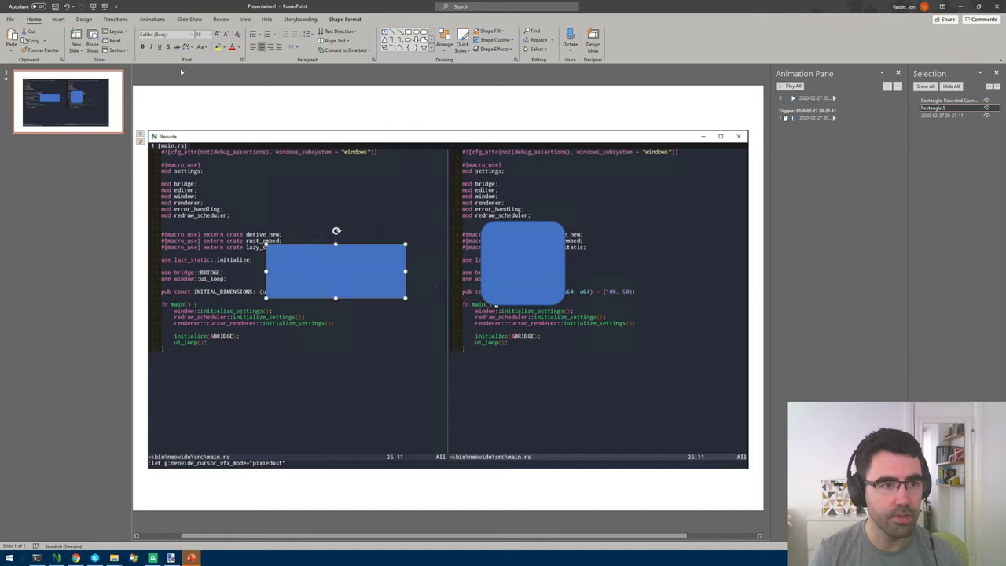
Give Rectangle 5 a Fly In animation triggered on play of Bookmark 1.
{"action": "left_click", "coordinate": [152, 19]}
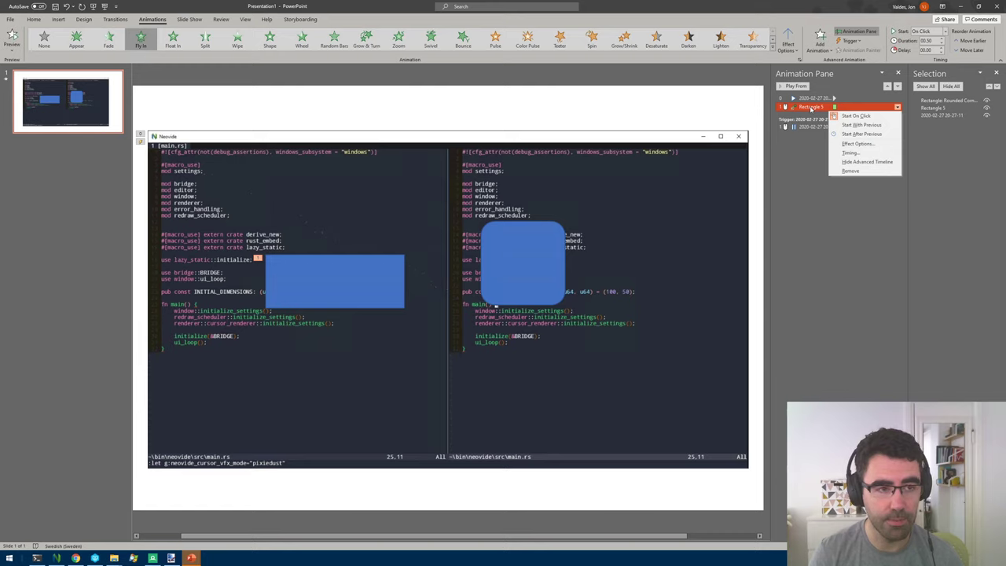
{"action": "mouse_move", "coordinate": [309, 25]}
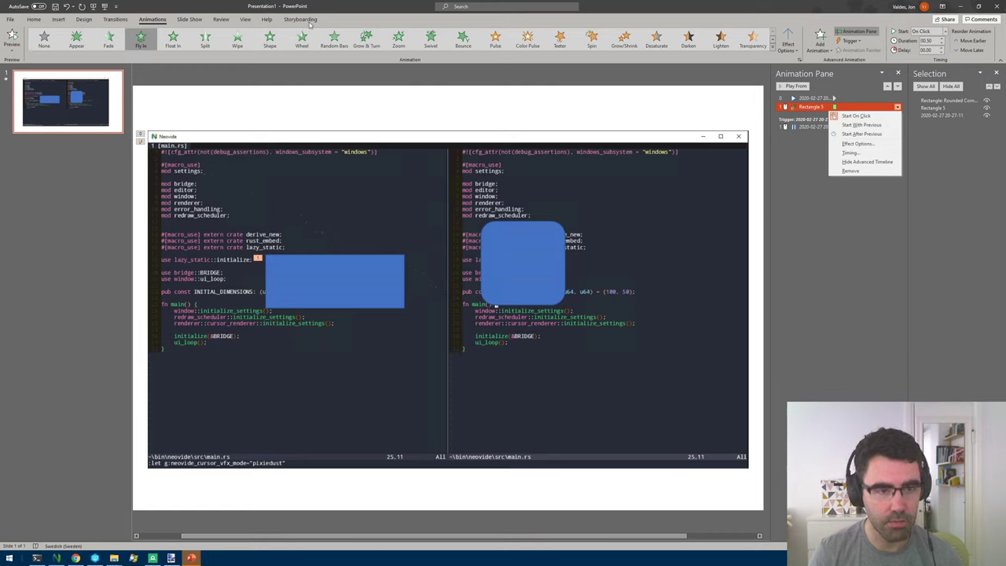
{"action": "mouse_move", "coordinate": [968, 169]}
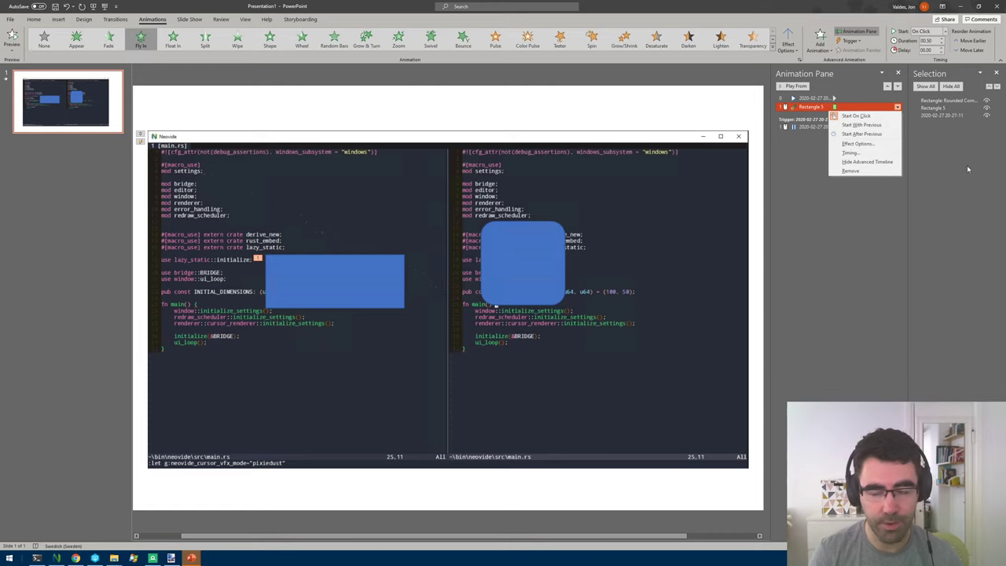
{"action": "mouse_move", "coordinate": [867, 161]}
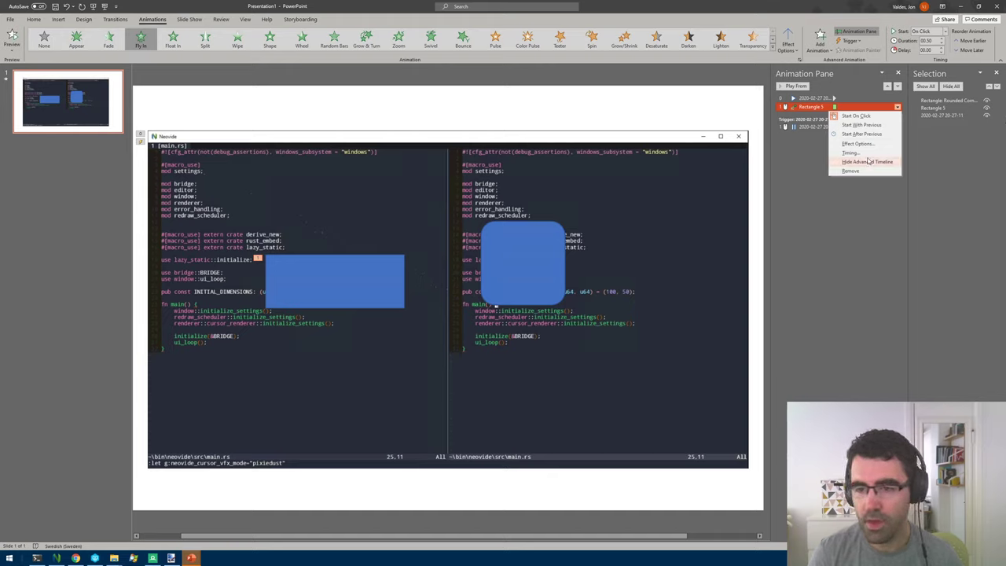
{"action": "left_click", "coordinate": [859, 143]}
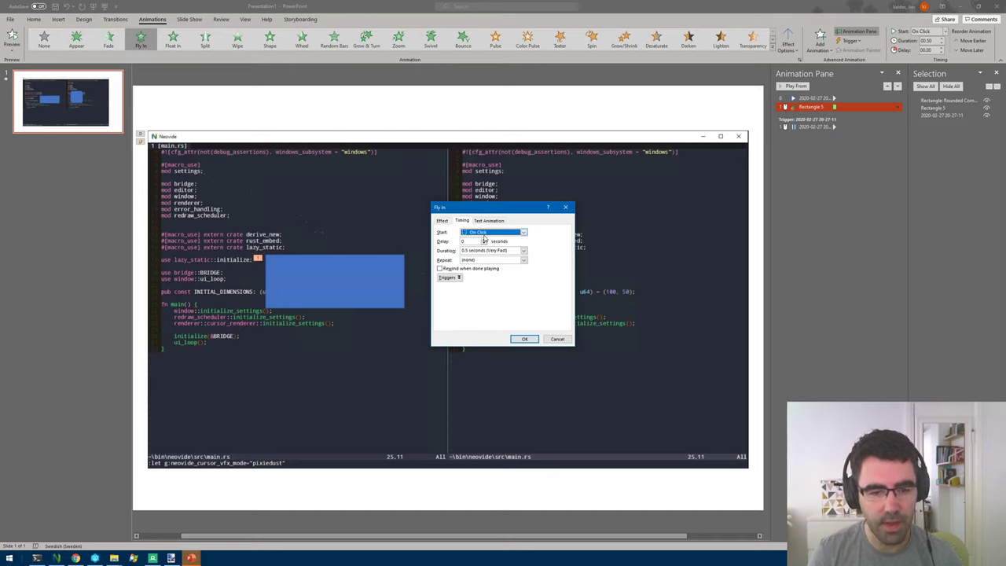
{"action": "left_click", "coordinate": [448, 277]}
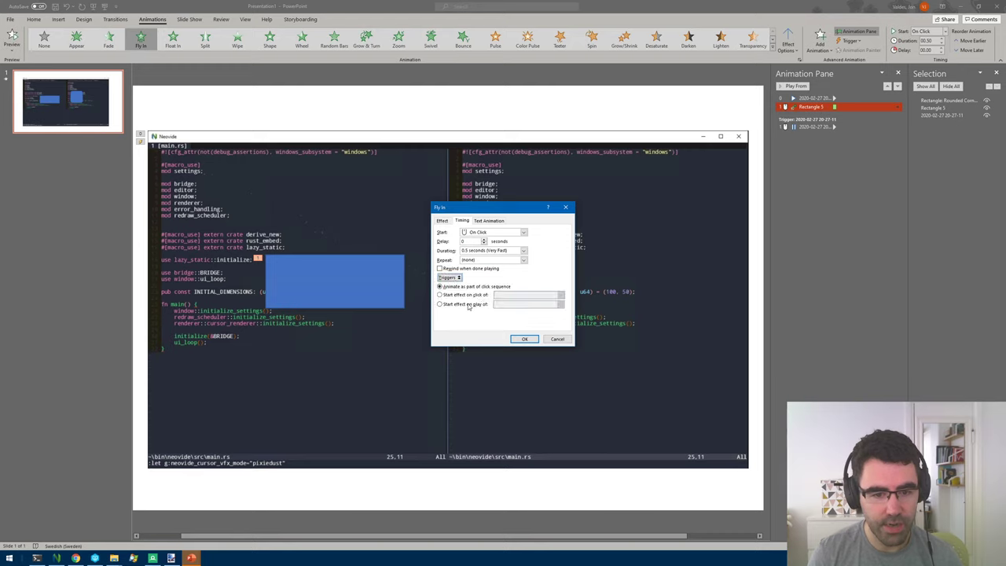
{"action": "left_click", "coordinate": [440, 304]}
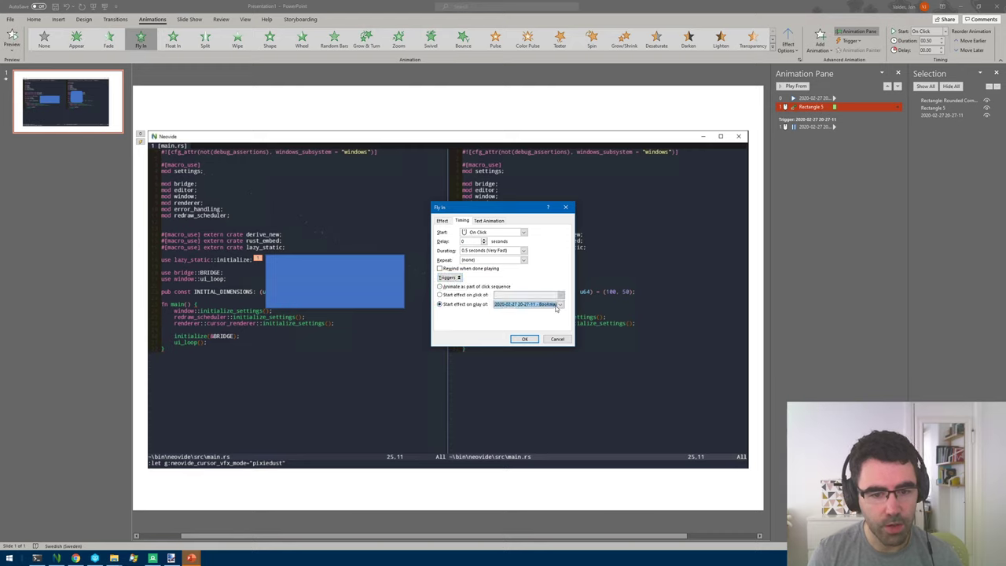
{"action": "left_click", "coordinate": [525, 339]}
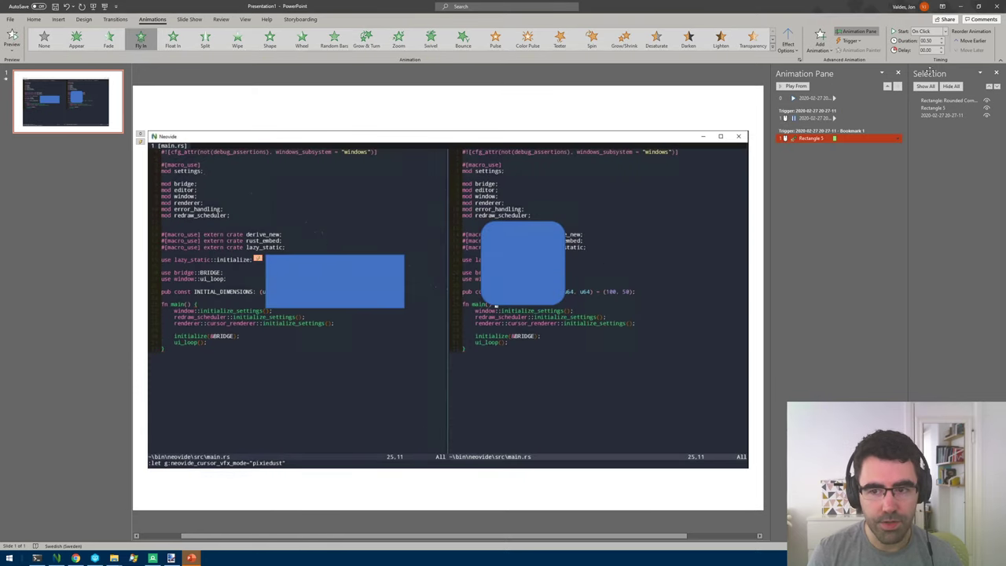
Apply Fly In to the rounded square under the Bookmark 1 trigger, starting After Previous.
{"action": "left_click", "coordinate": [897, 139]}
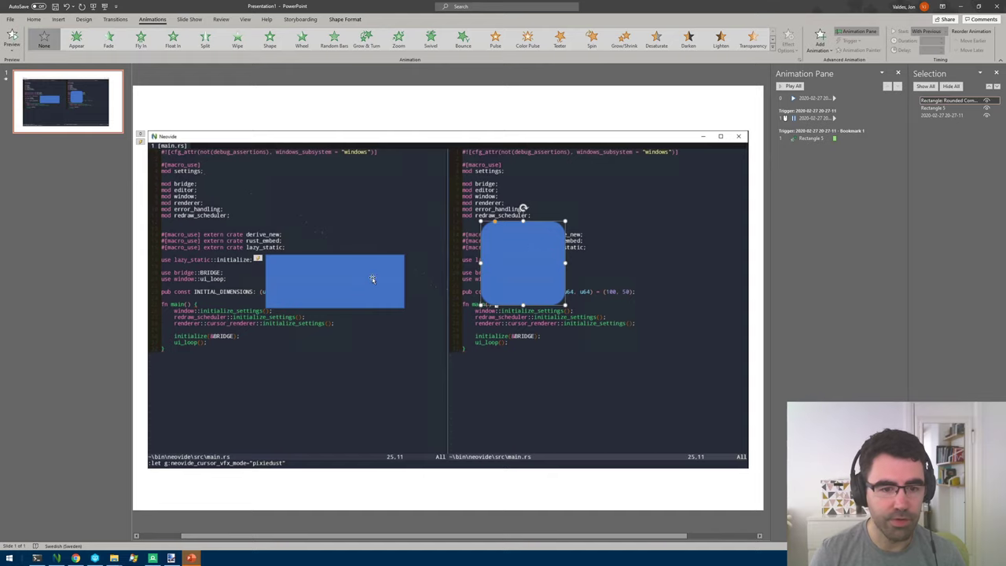
{"action": "mouse_move", "coordinate": [529, 257]}
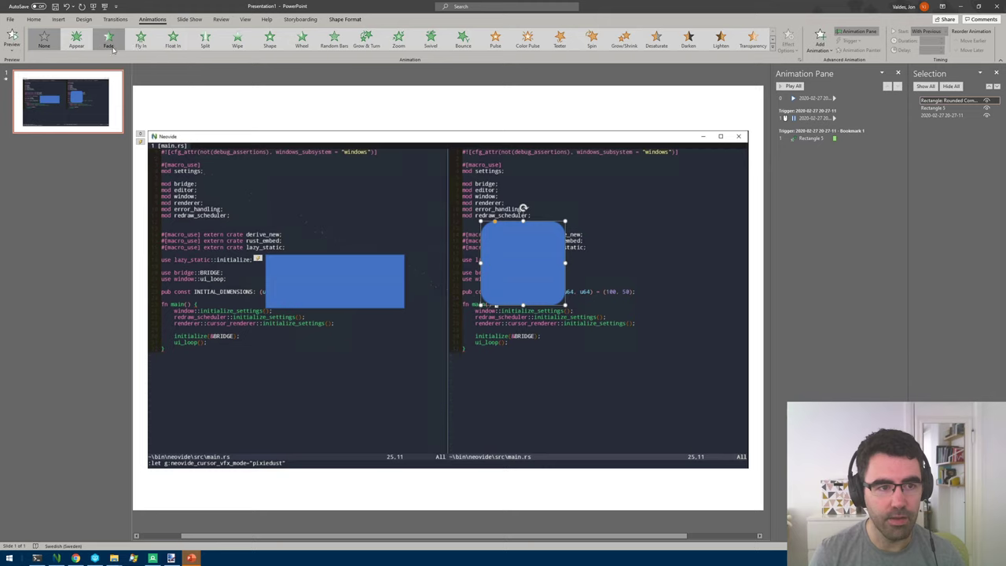
{"action": "left_click", "coordinate": [141, 40]}
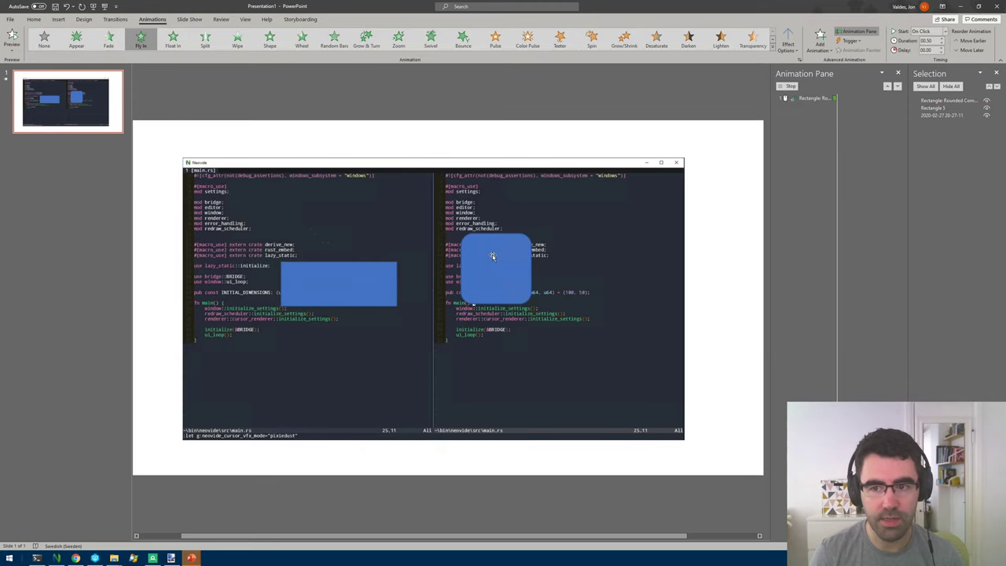
{"action": "left_click", "coordinate": [795, 86]}
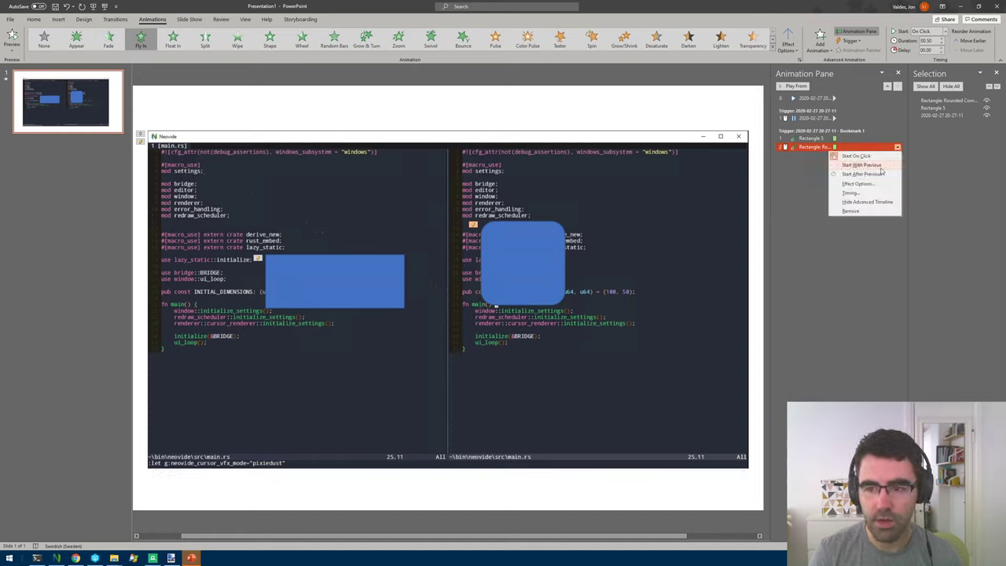
{"action": "mouse_move", "coordinate": [856, 157]}
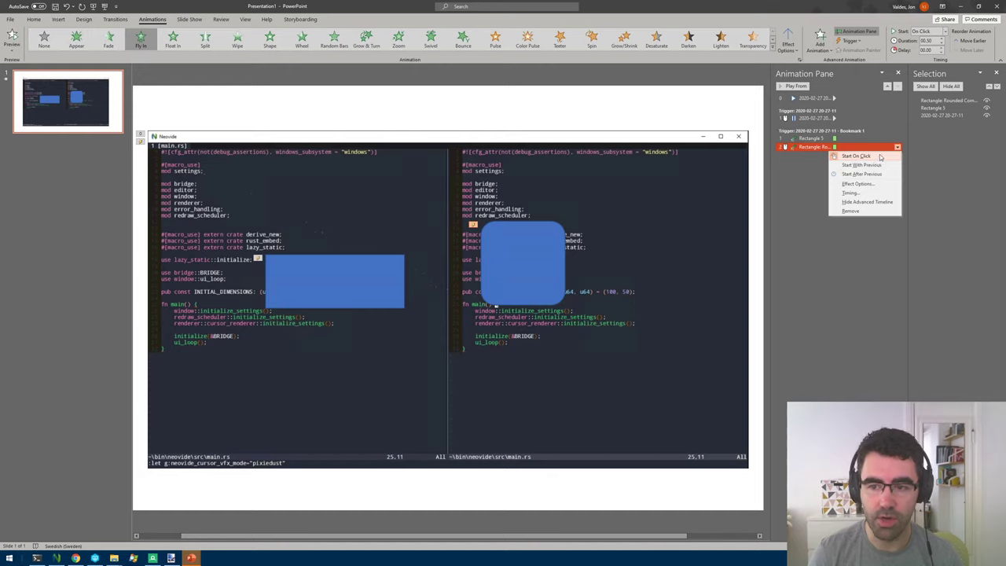
{"action": "left_click", "coordinate": [861, 174]}
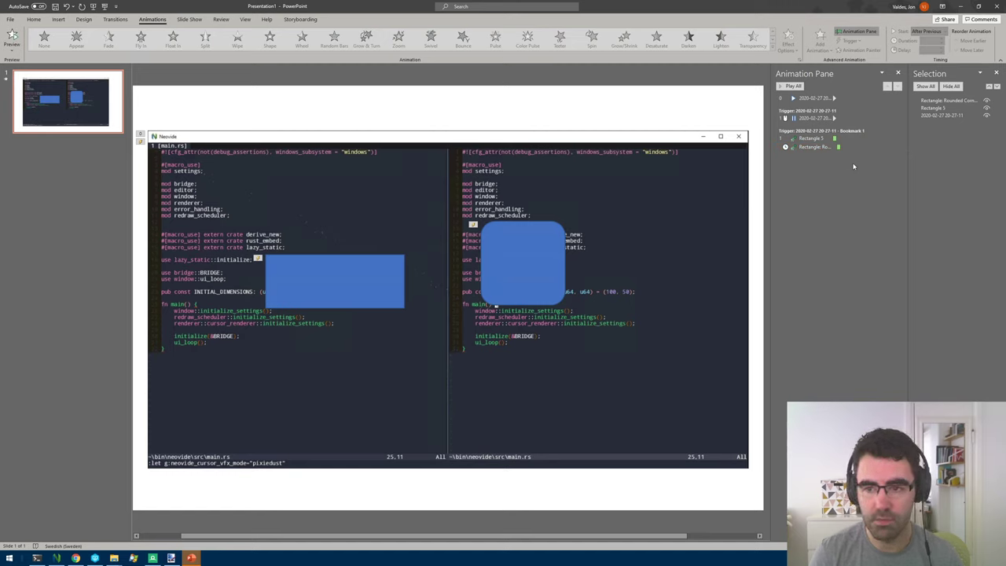
Set the rounded square's Fly In timing to a 2-second delay and 2-second (Medium) duration.
{"action": "left_click", "coordinate": [814, 147]}
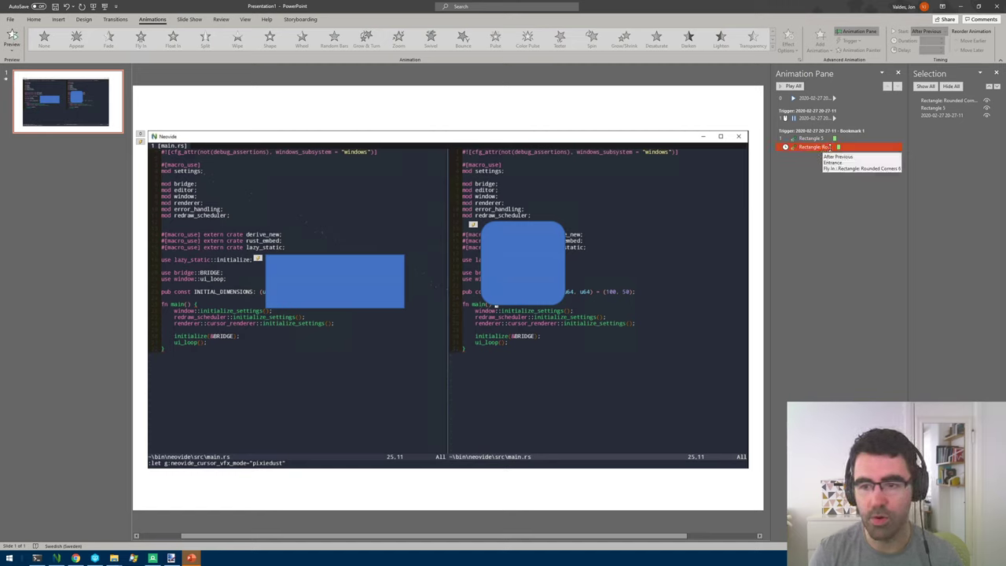
{"action": "left_click", "coordinate": [897, 147]}
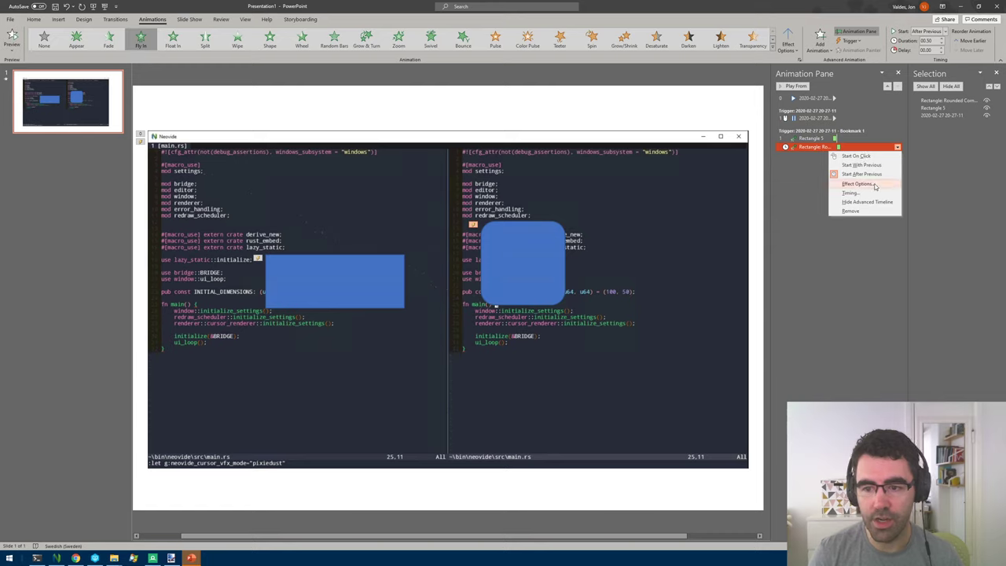
{"action": "left_click", "coordinate": [857, 183]}
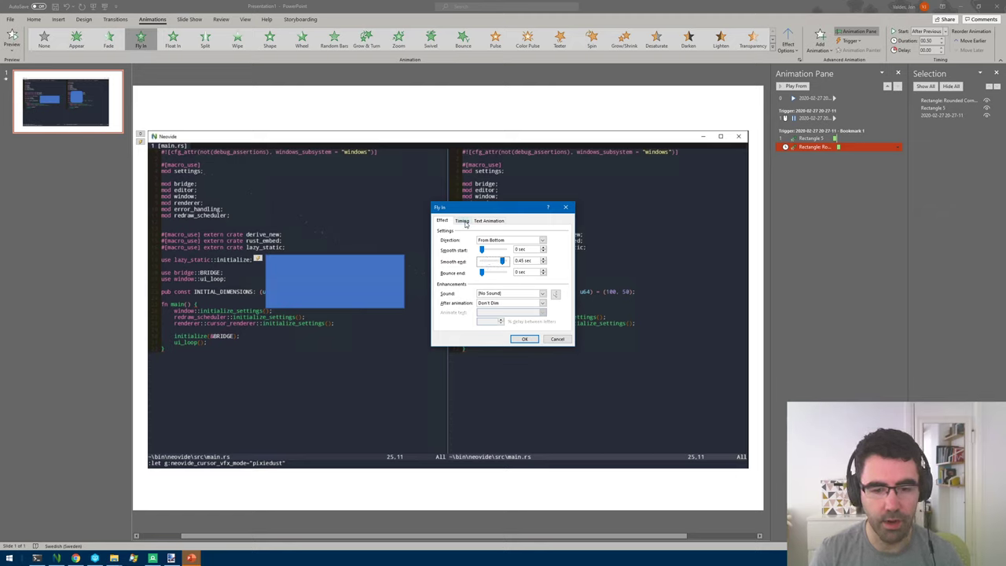
{"action": "left_click", "coordinate": [462, 220]}
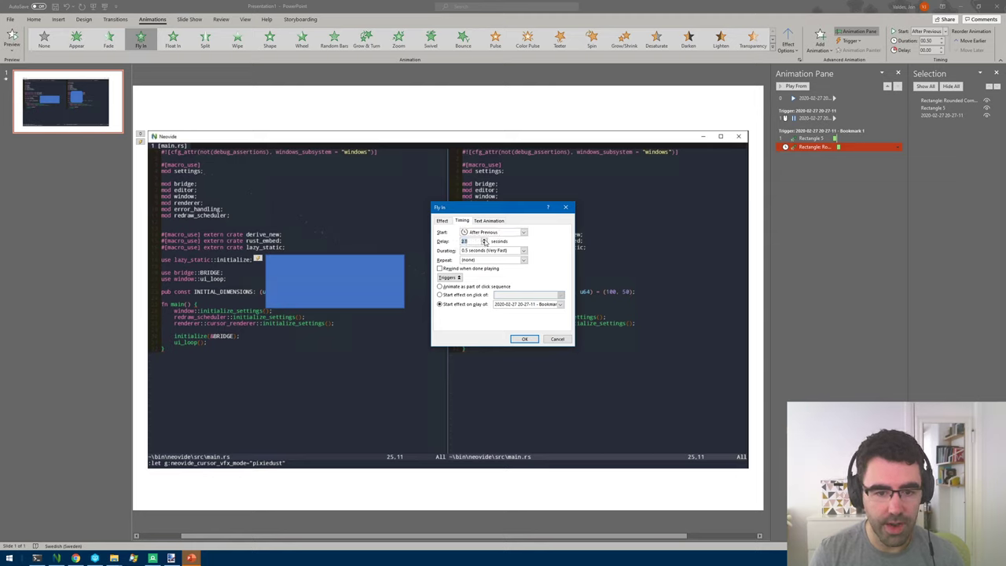
{"action": "left_click", "coordinate": [468, 240]}
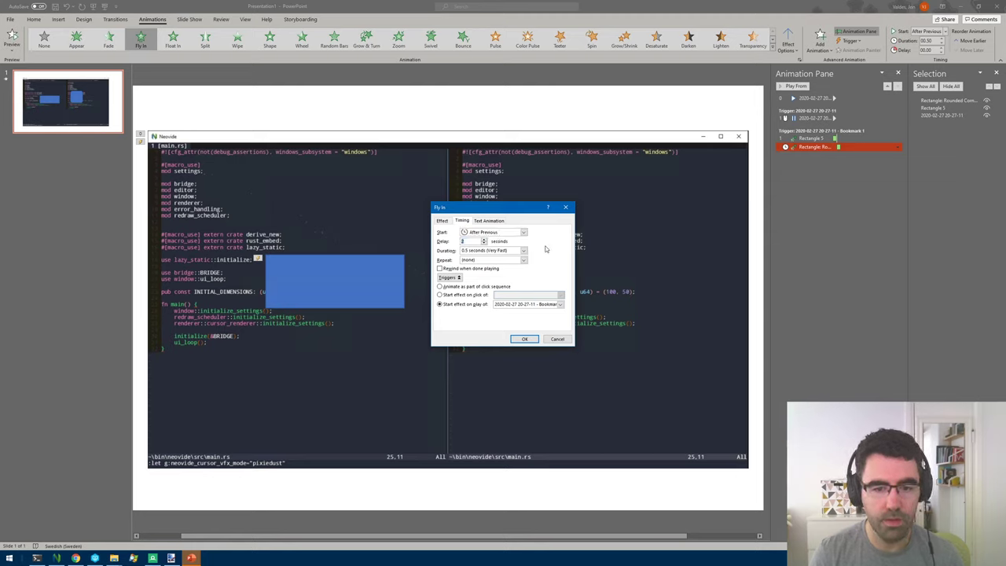
{"action": "mouse_move", "coordinate": [550, 249]}
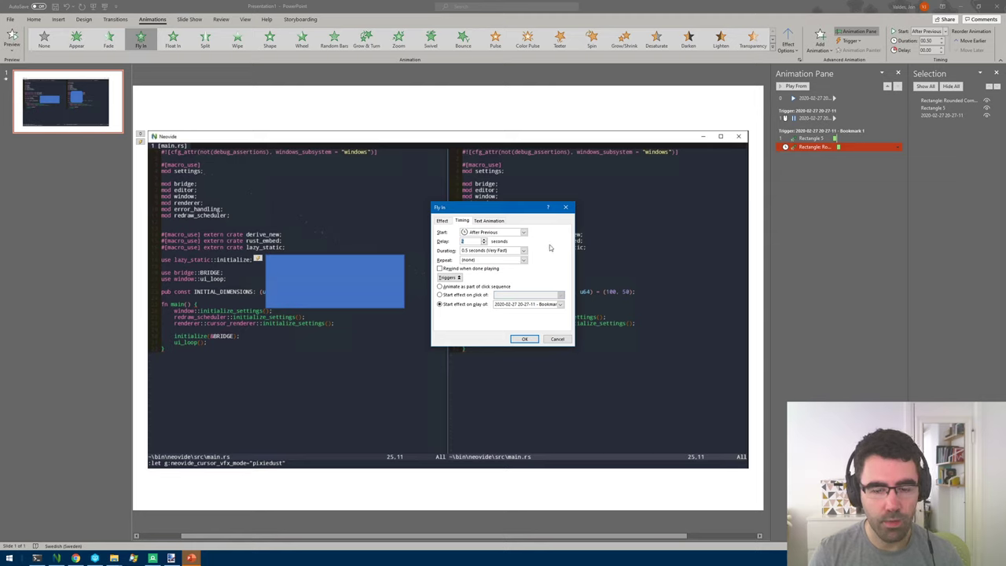
{"action": "mouse_move", "coordinate": [559, 234]}
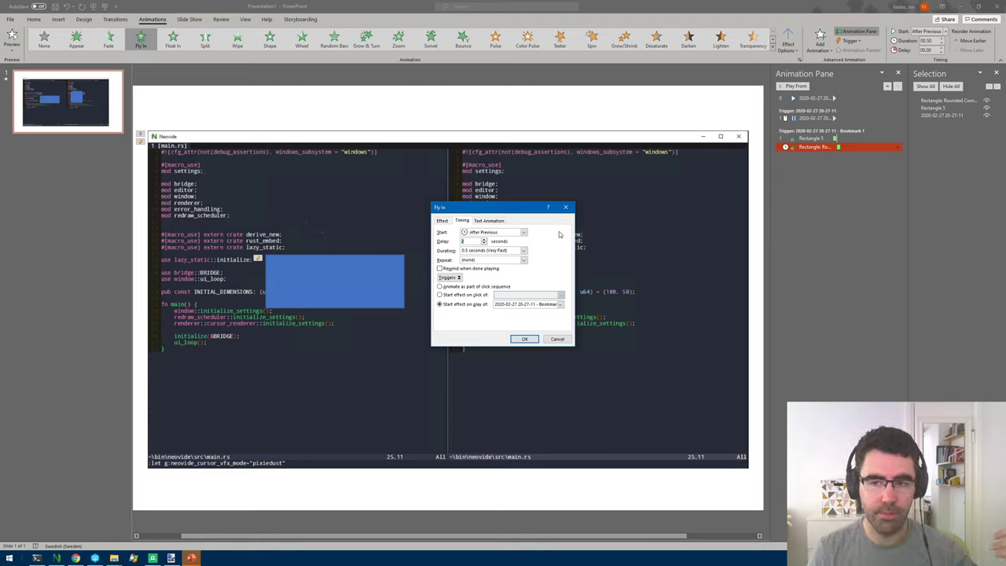
{"action": "left_click", "coordinate": [524, 250]}
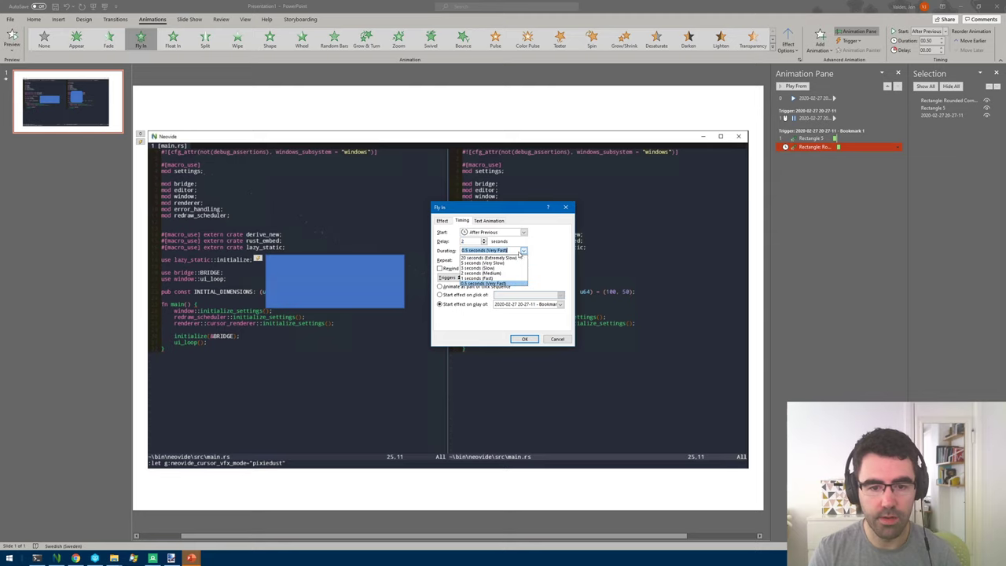
{"action": "left_click", "coordinate": [482, 272]}
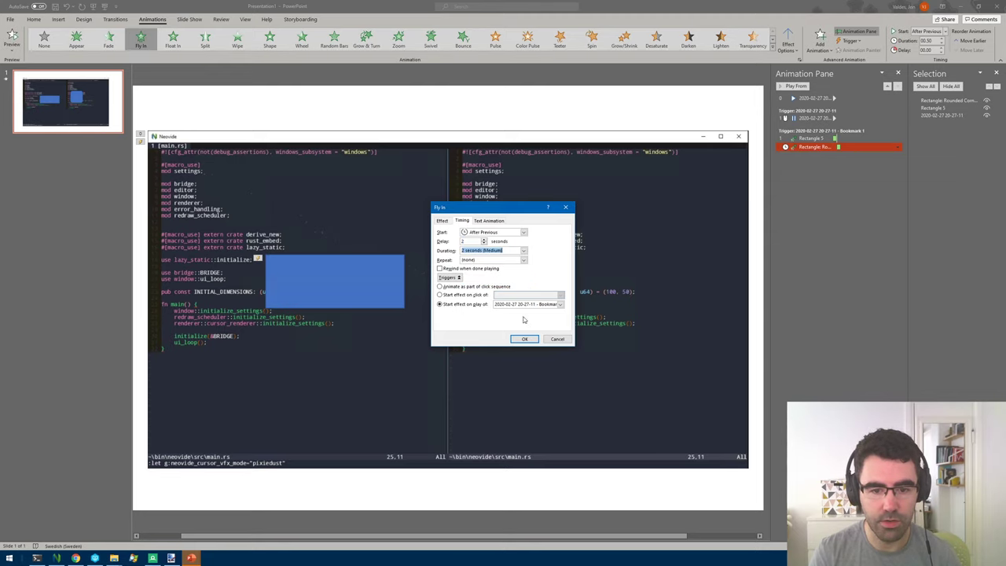
{"action": "left_click", "coordinate": [524, 339]}
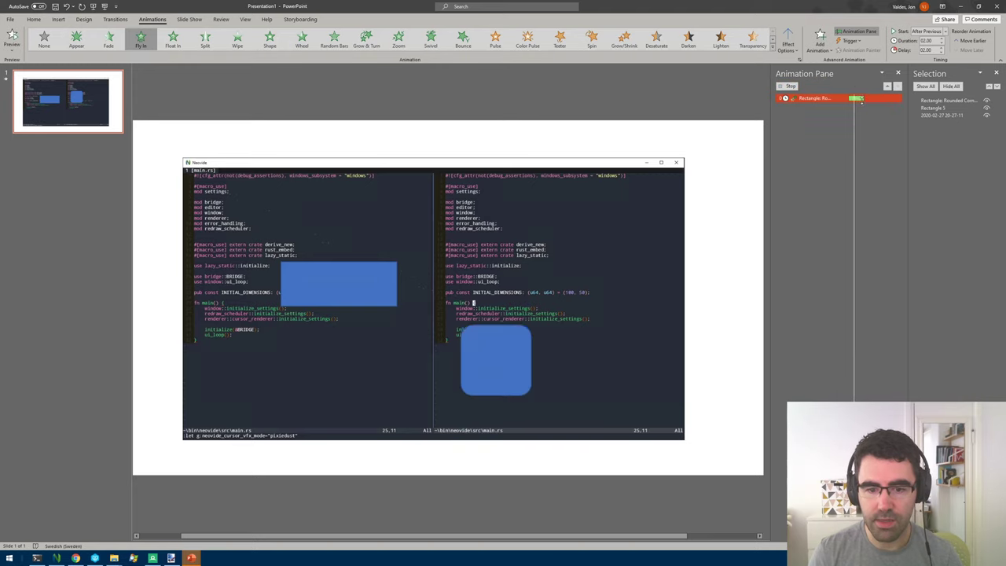
{"action": "left_click", "coordinate": [792, 86]}
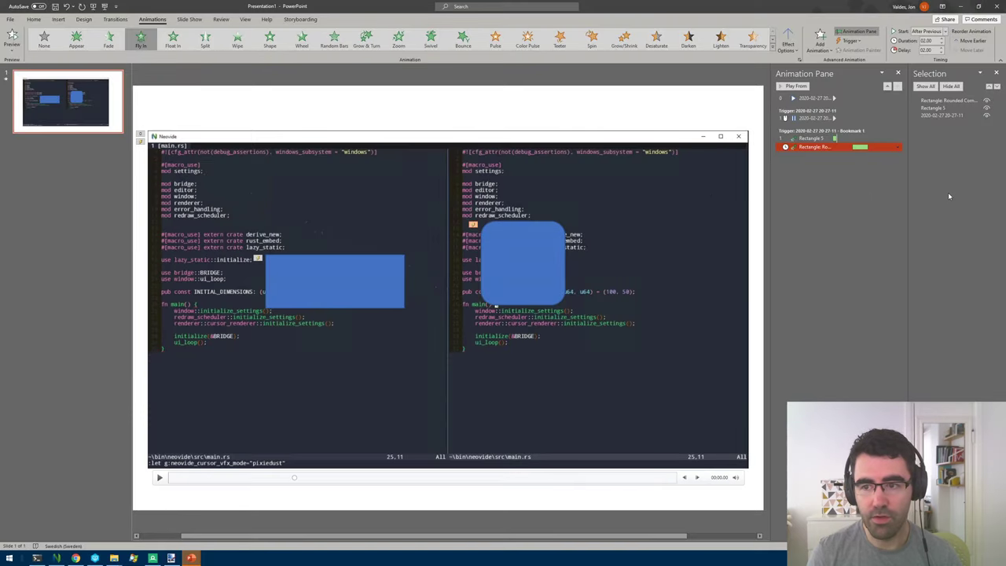
{"action": "mouse_move", "coordinate": [840, 191]}
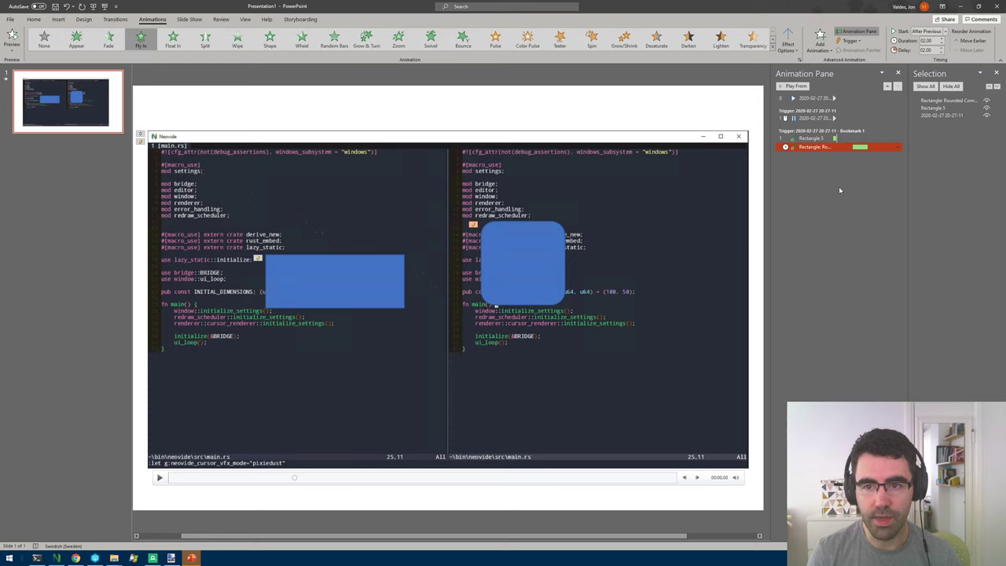
{"action": "left_click", "coordinate": [522, 263]}
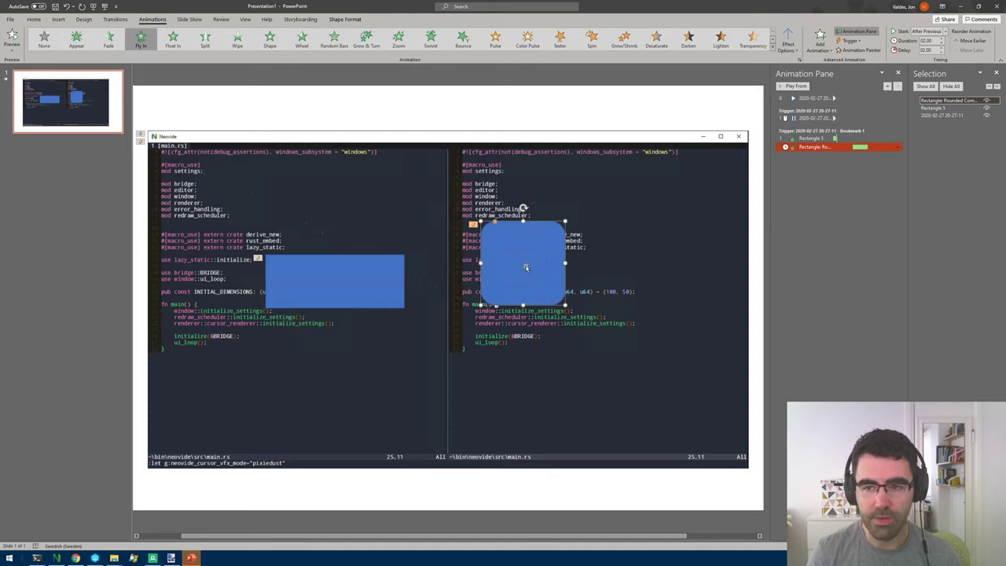
{"action": "mouse_move", "coordinate": [788, 218]}
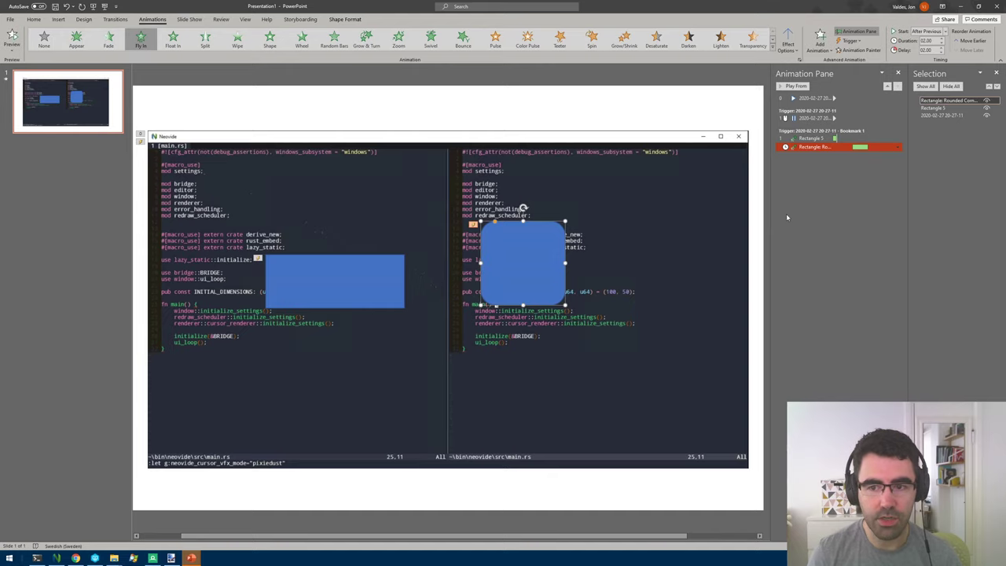
Add a Fade exit effect to the rounded blue square via Add Animation.
{"action": "left_click", "coordinate": [269, 37]}
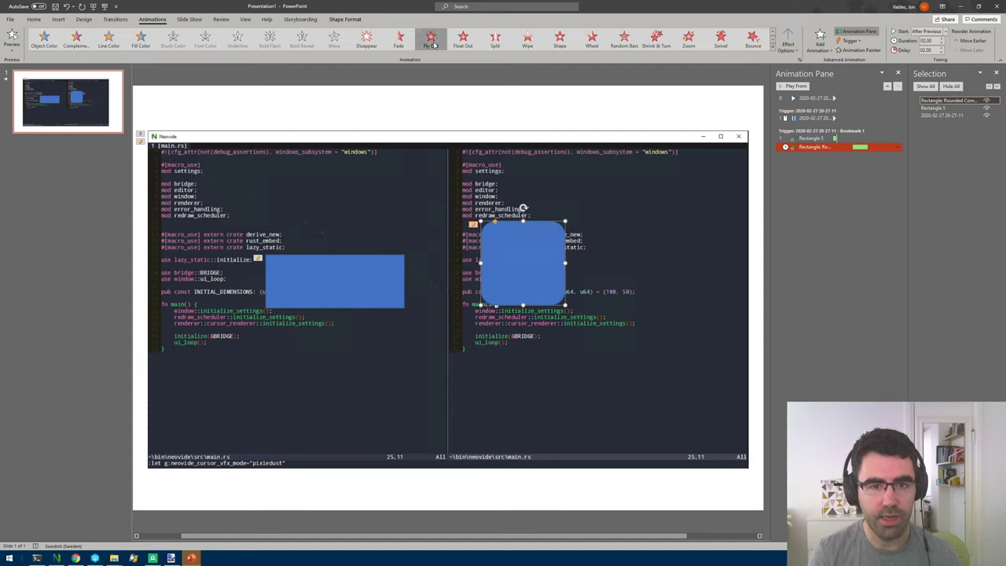
{"action": "mouse_move", "coordinate": [399, 39]}
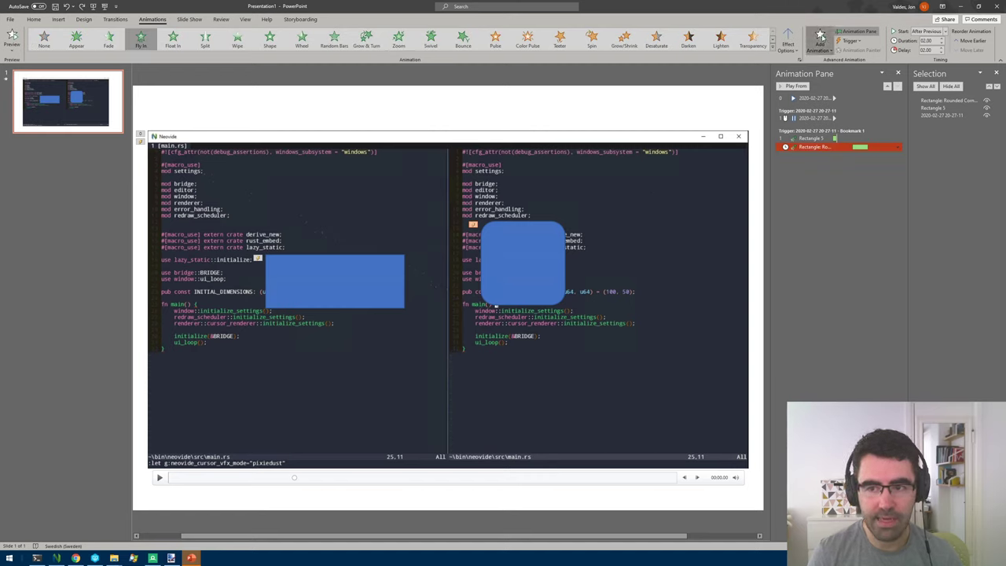
{"action": "left_click", "coordinate": [820, 37]}
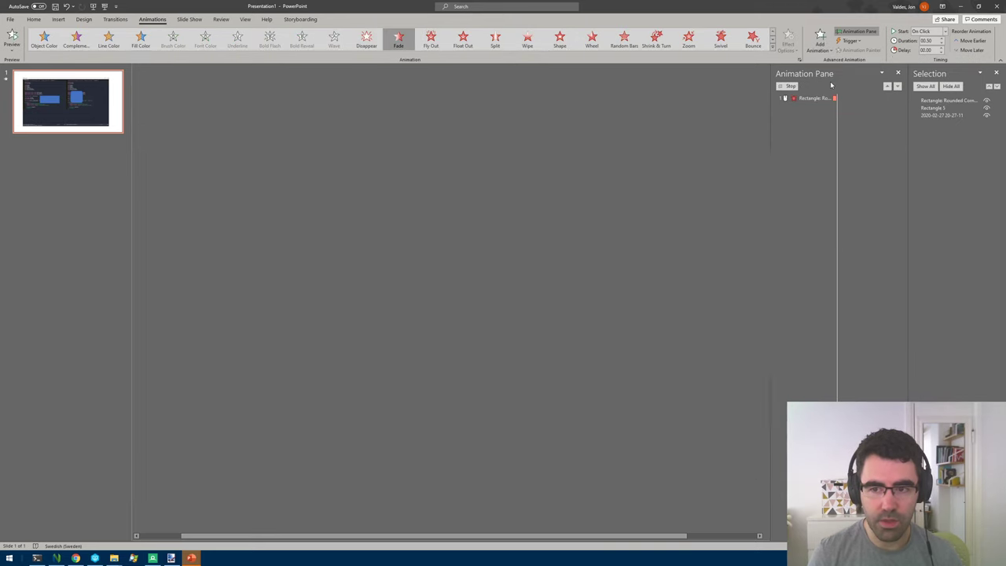
Move the rounded square's Fade exit under the Bookmark 1 trigger, after its Fly In.
{"action": "left_click", "coordinate": [796, 86]}
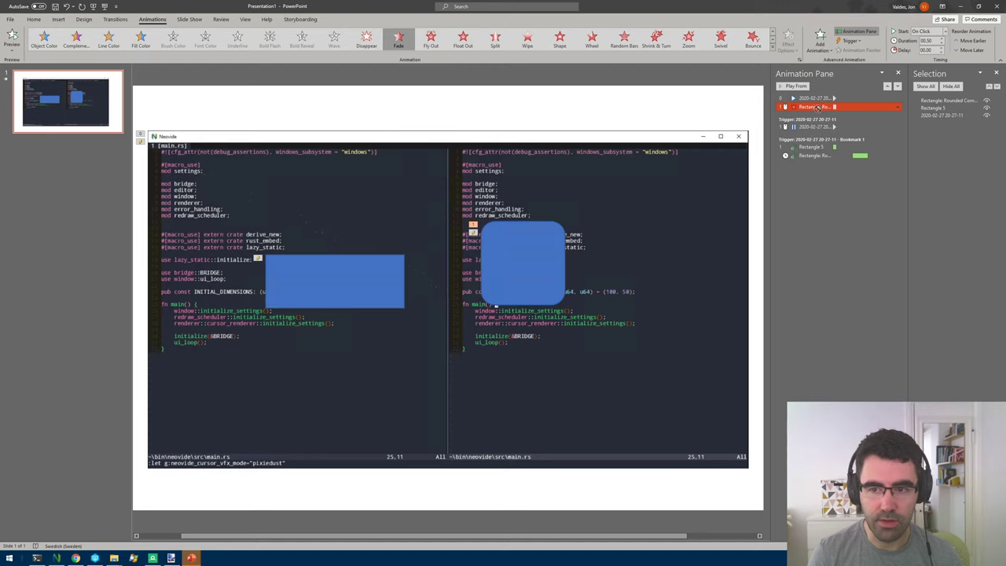
{"action": "left_click", "coordinate": [813, 154]}
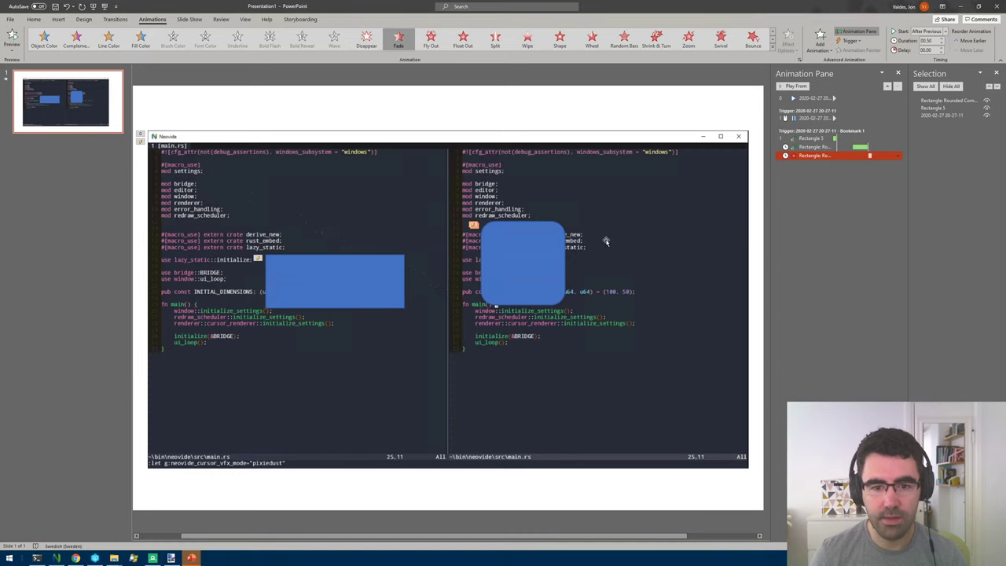
{"action": "left_click", "coordinate": [817, 138]}
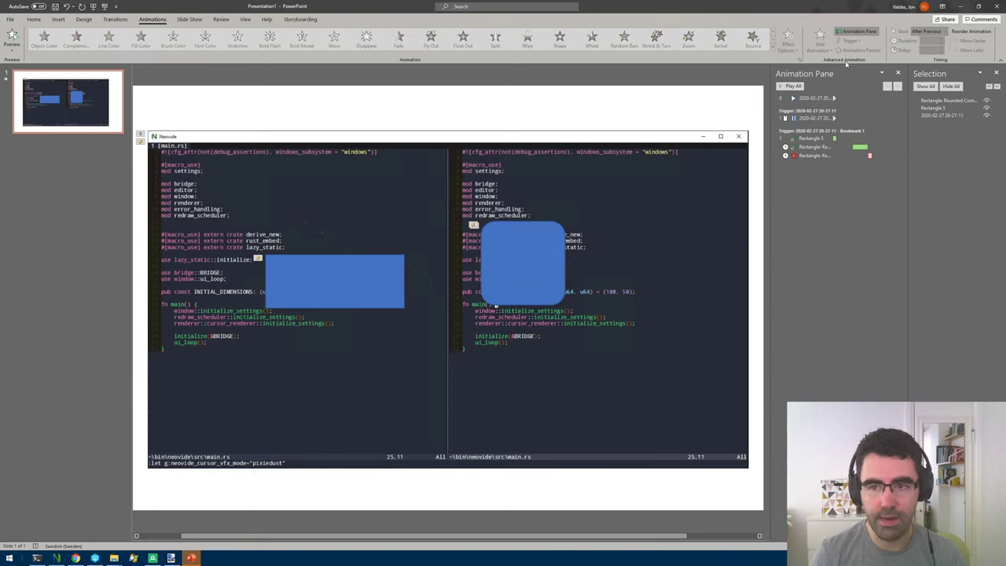
Select the rounded blue square to show its available animation effects.
{"action": "left_click", "coordinate": [819, 36]}
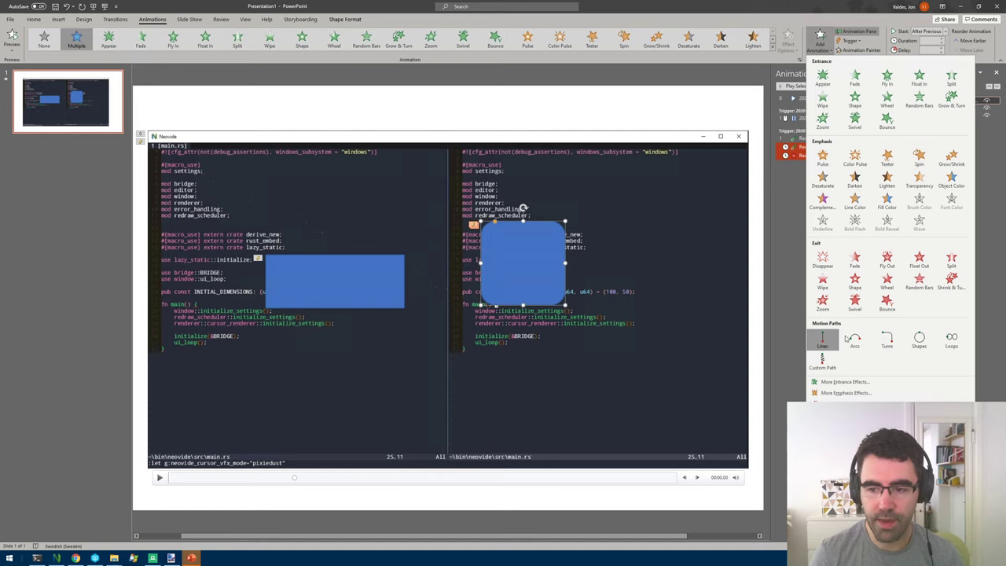
{"action": "mouse_move", "coordinate": [822, 339]}
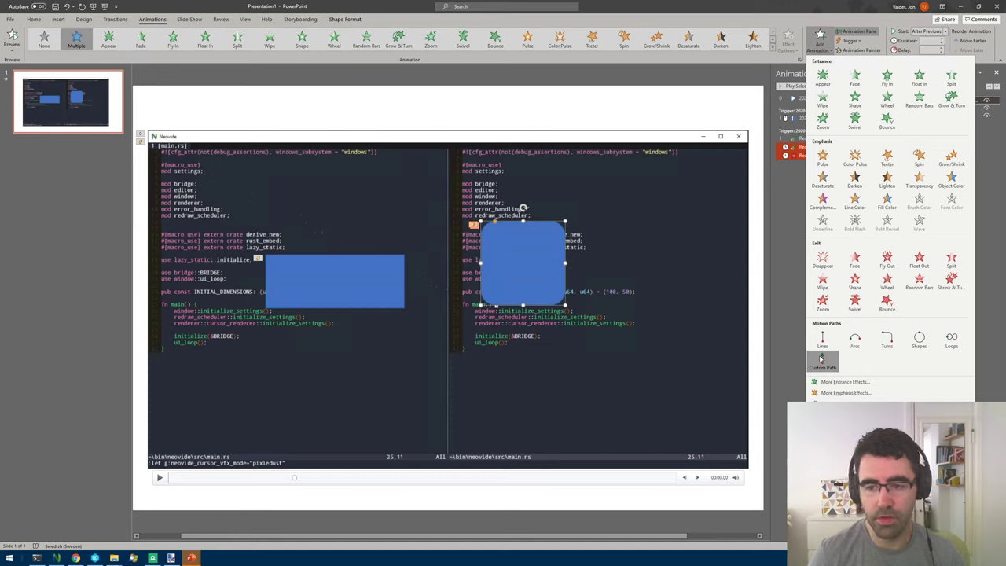
{"action": "mouse_move", "coordinate": [822, 337]}
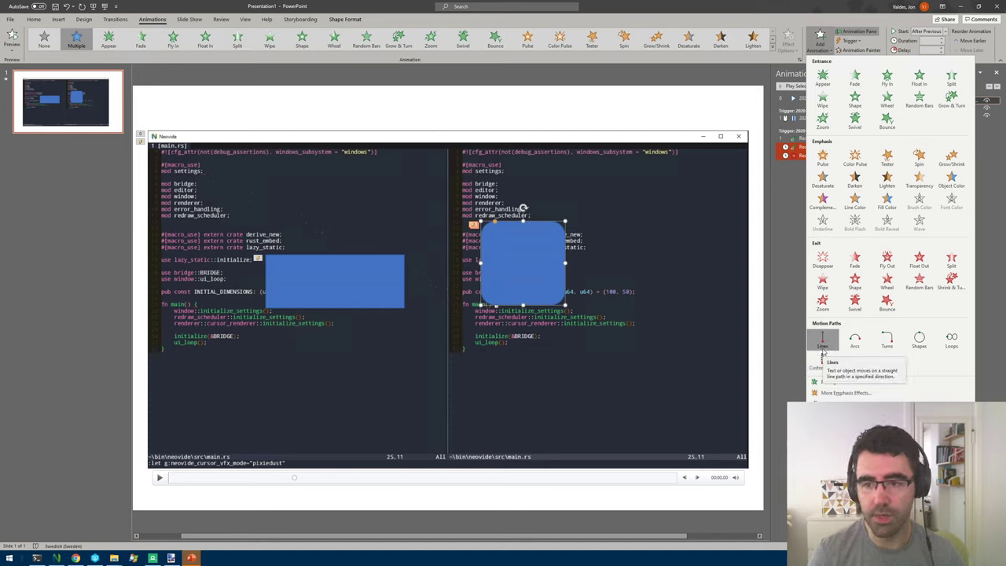